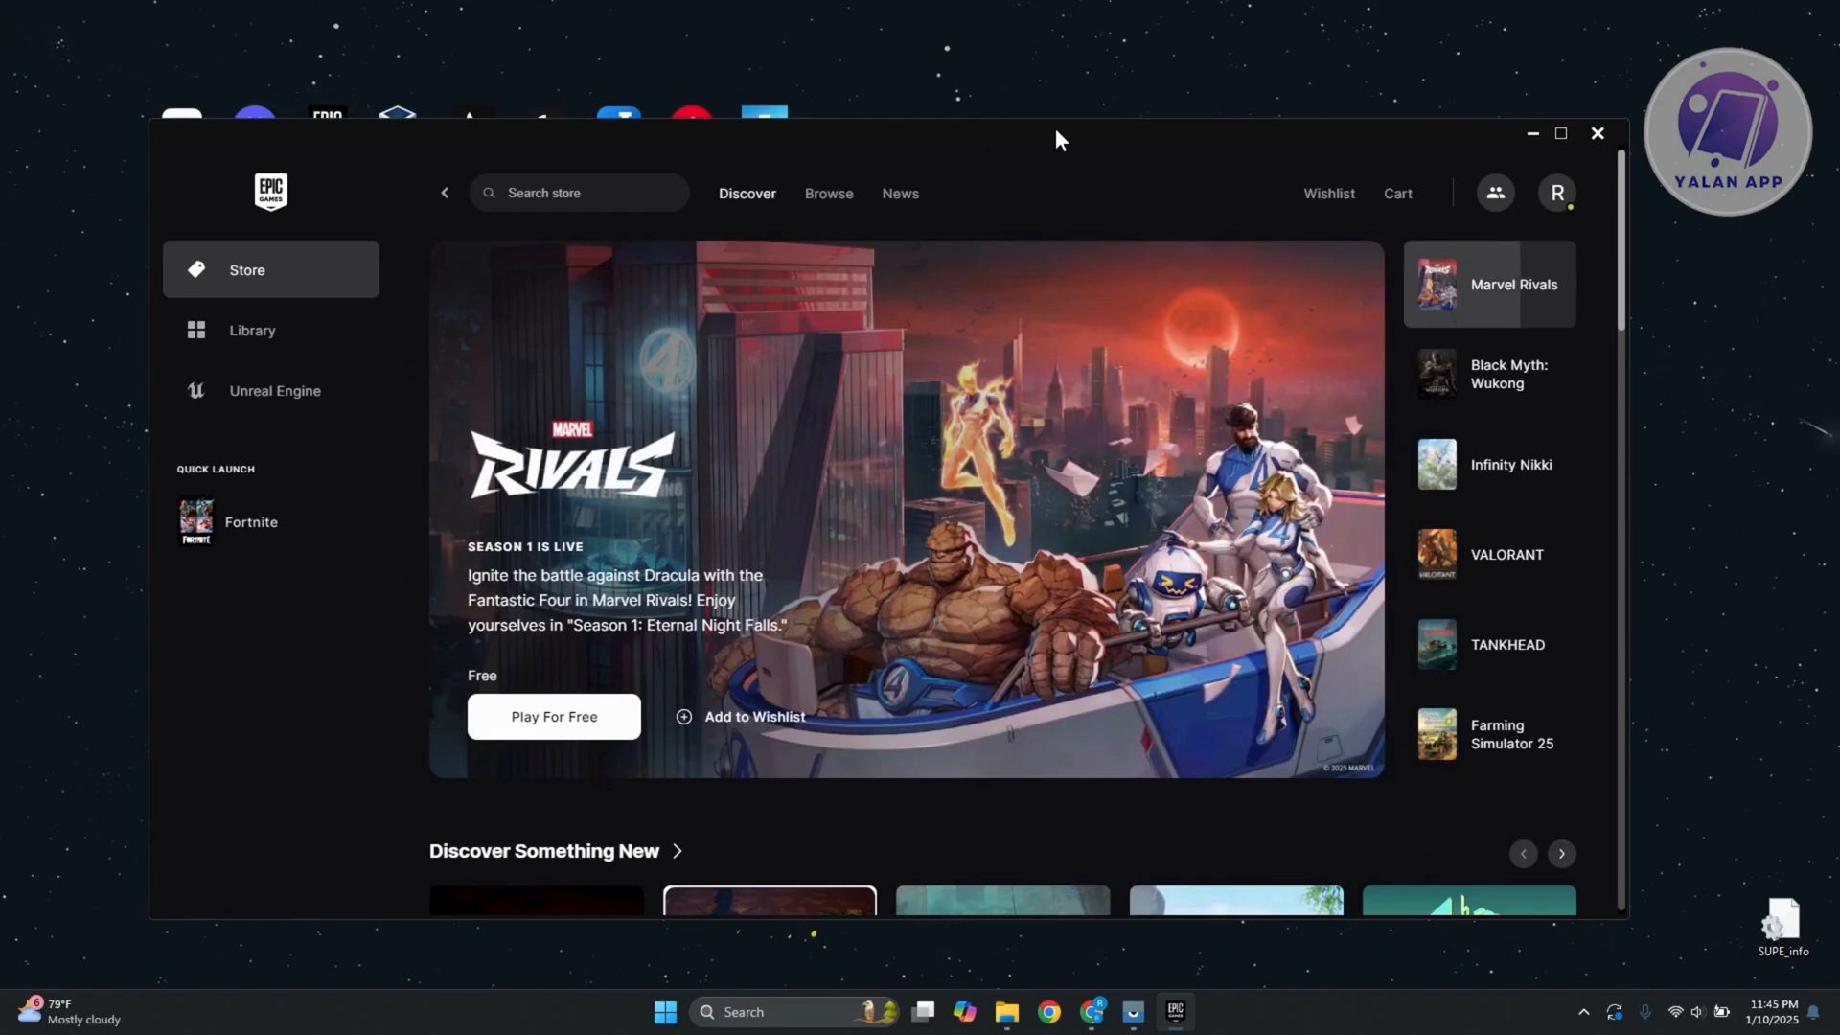
# Show the Library and bring up the options list on the Fortnite tile.
pyautogui.click(251, 329)
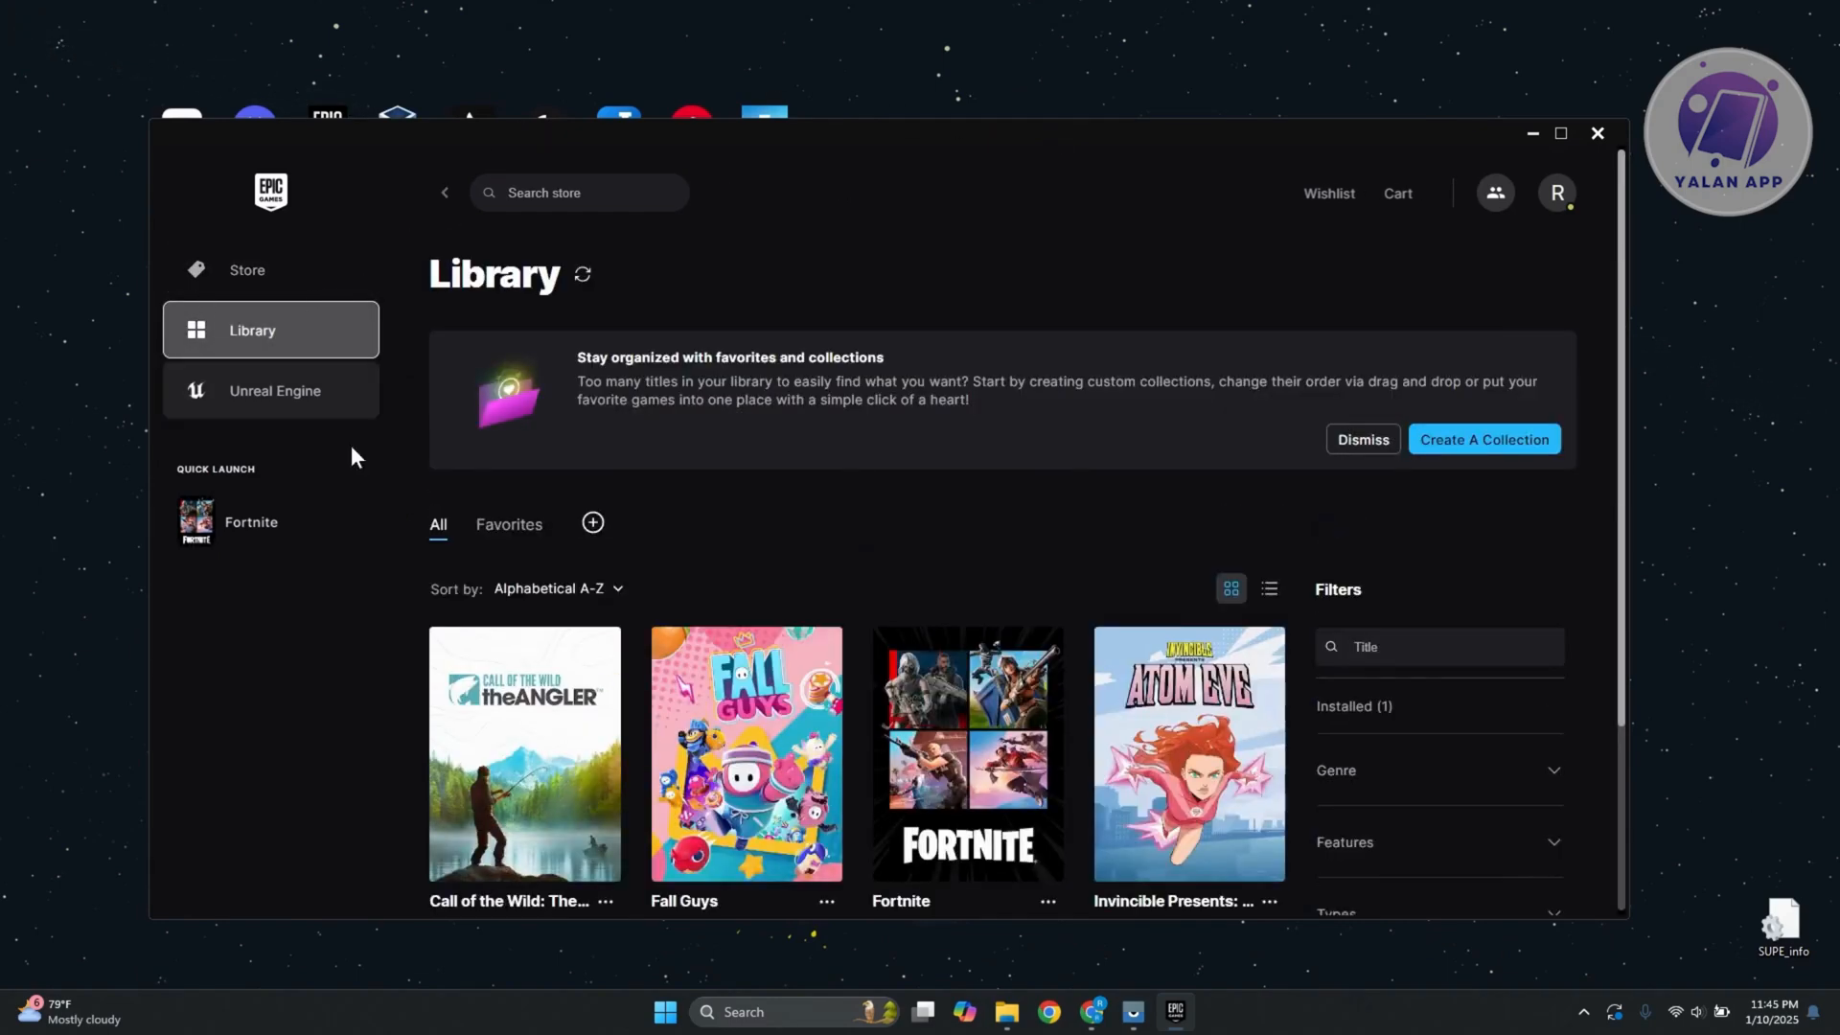
pyautogui.click(1361, 446)
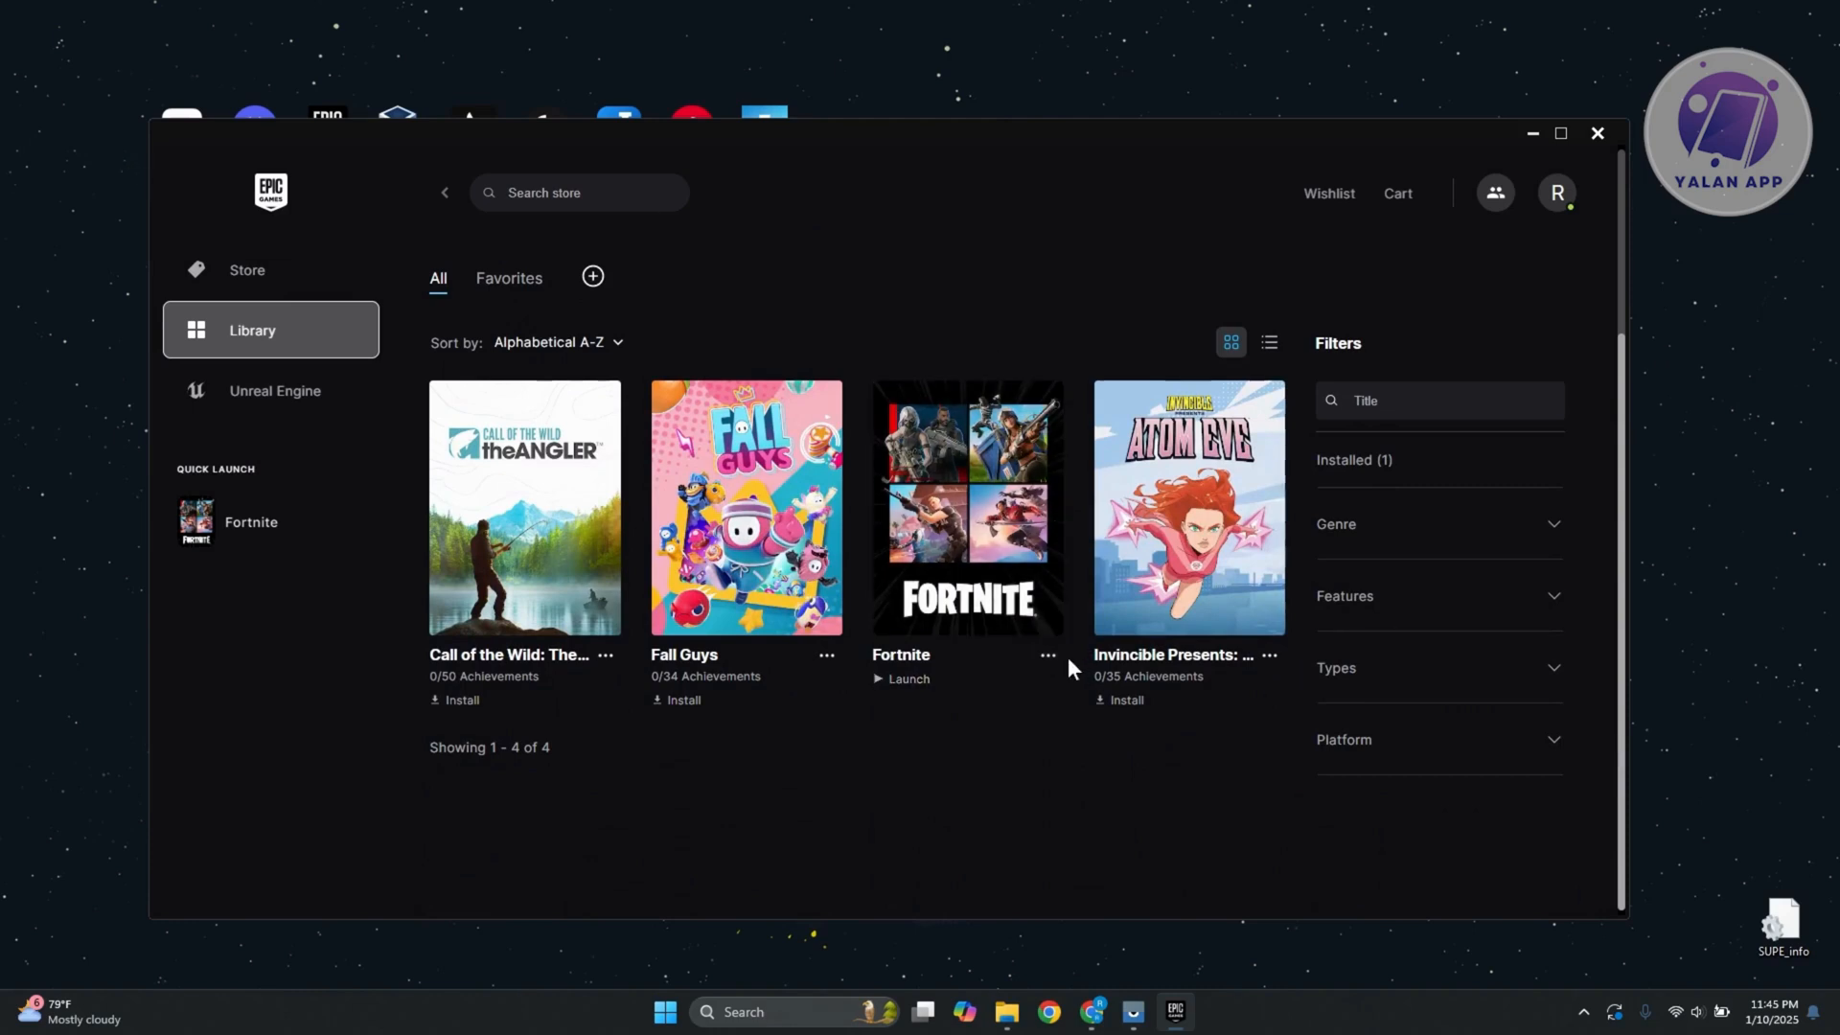
pyautogui.click(1046, 657)
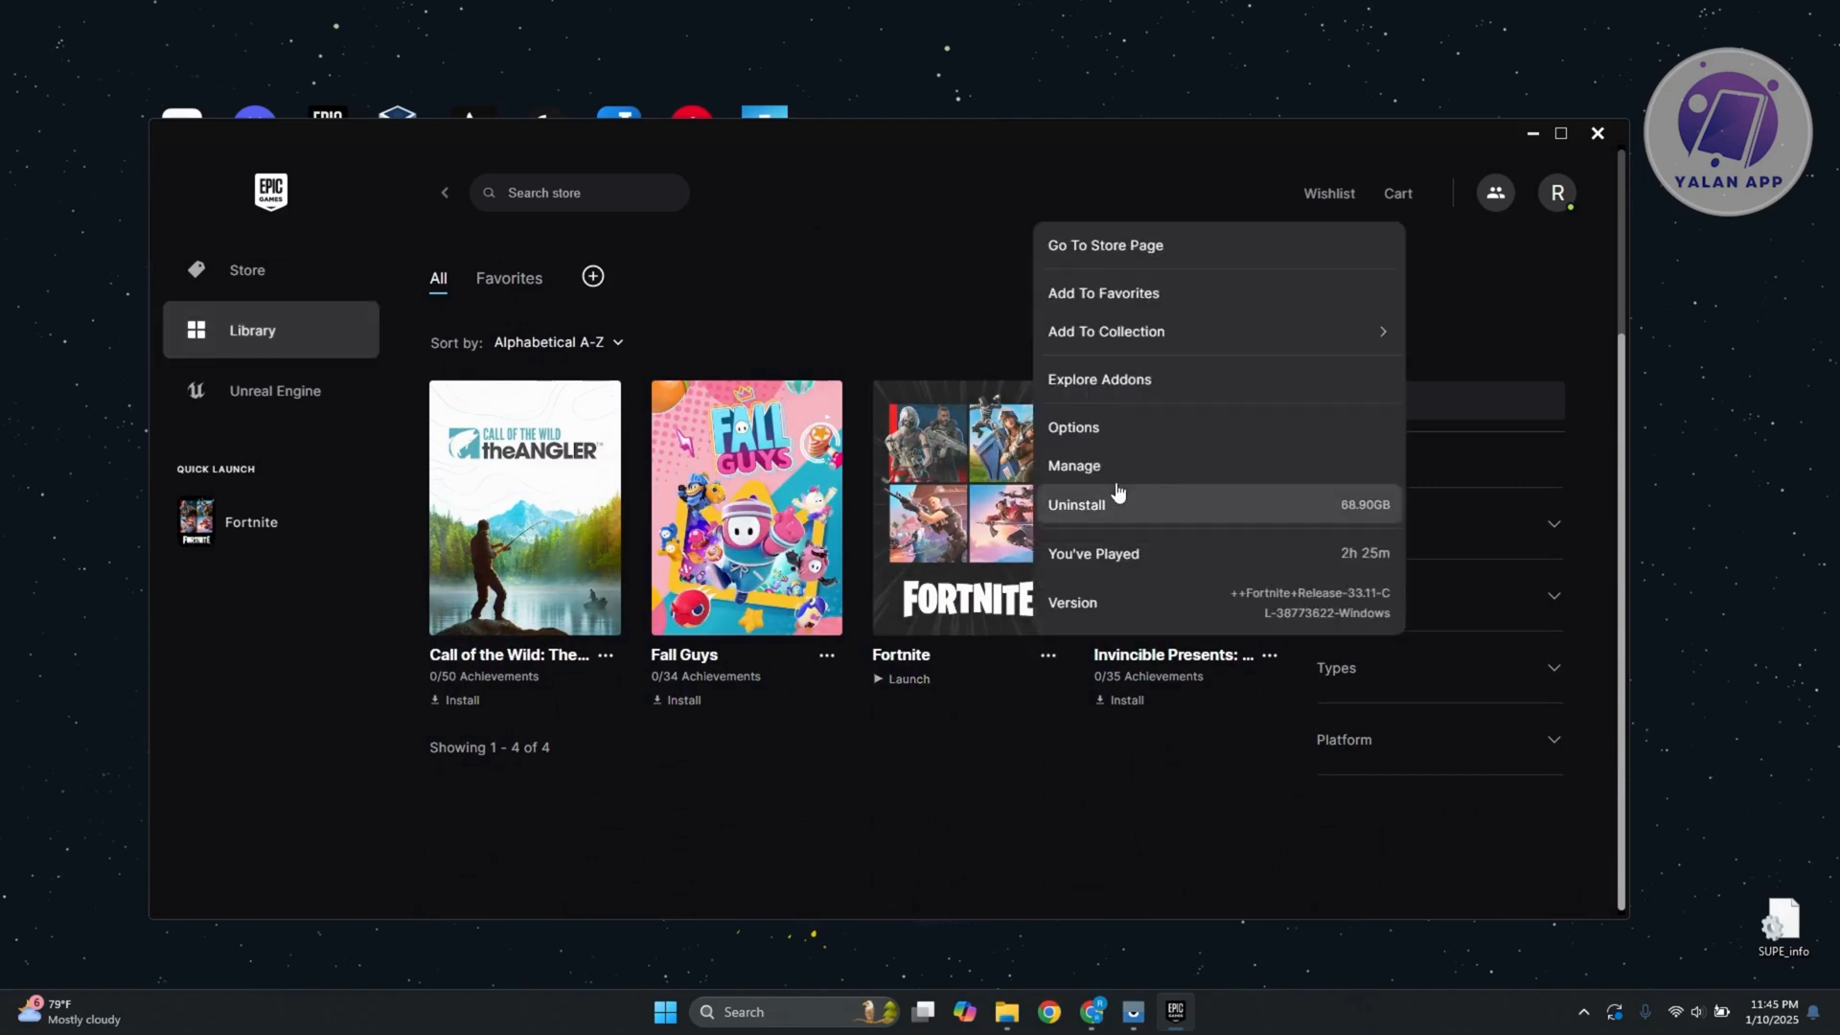
# Choose Manage to reach Fortnite's settings with the Verify Files option.
pyautogui.click(1072, 464)
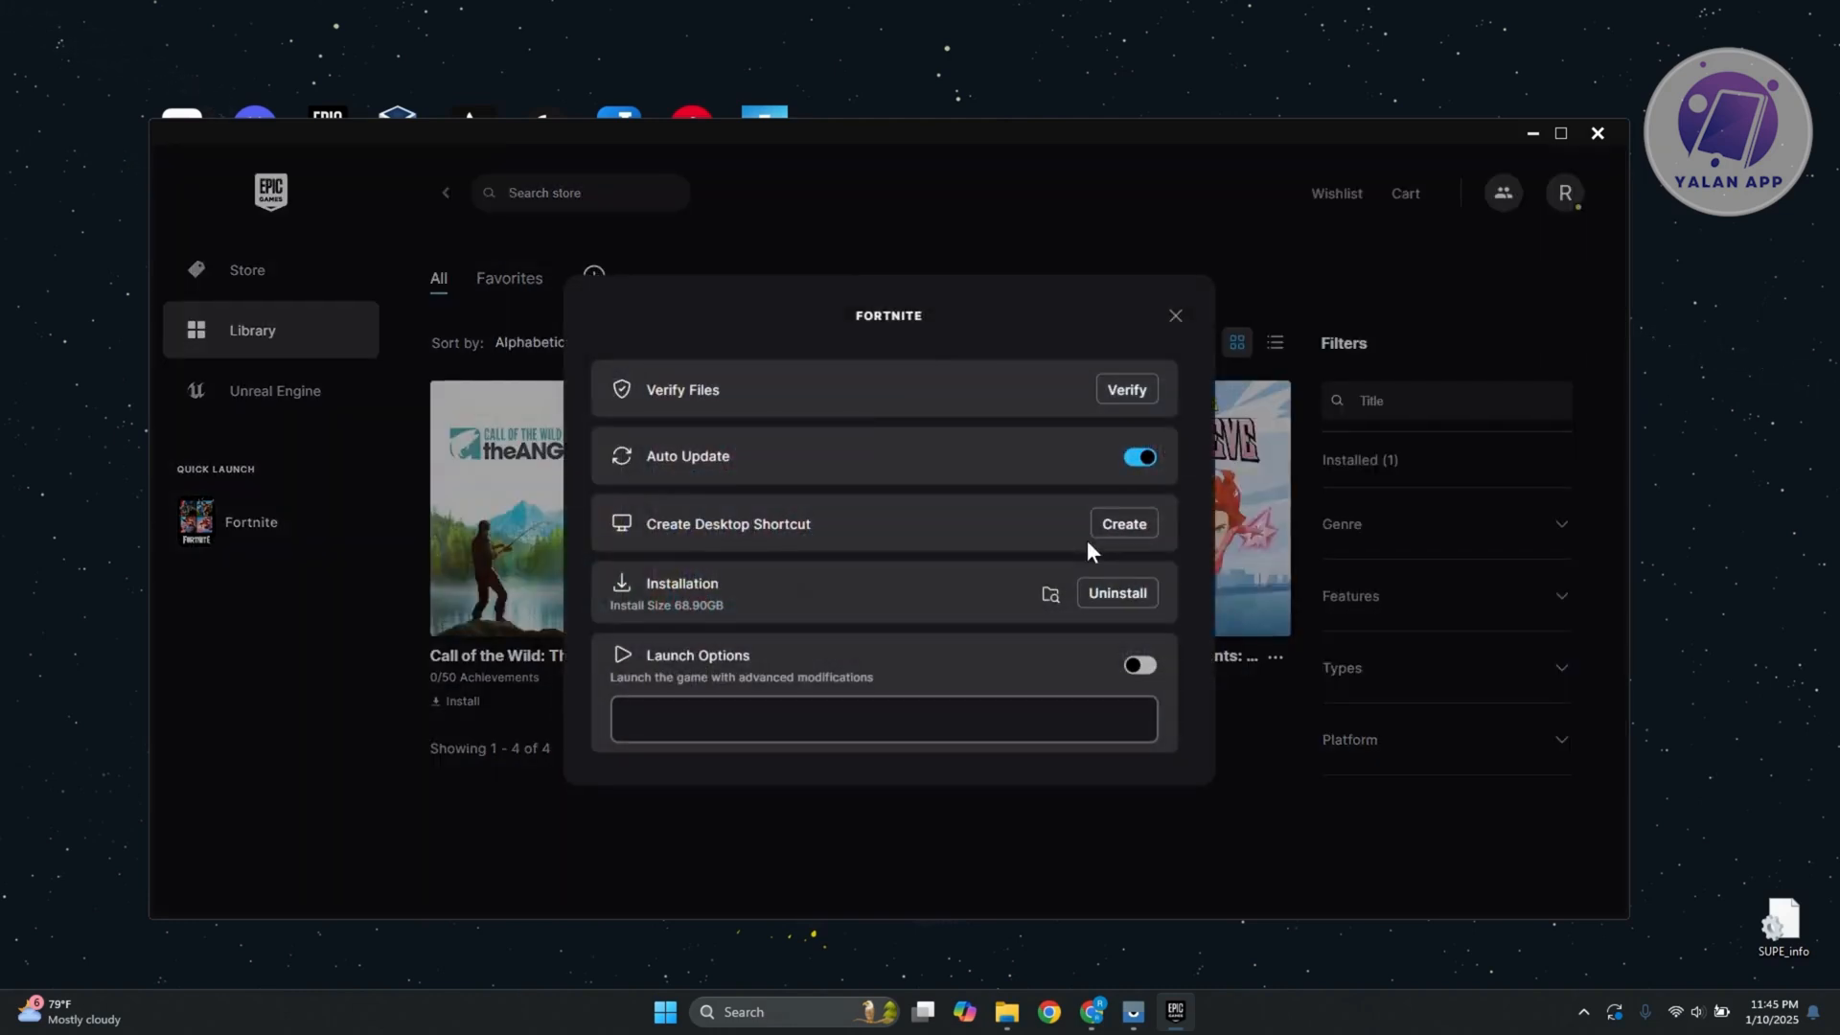
pyautogui.moveTo(769, 521)
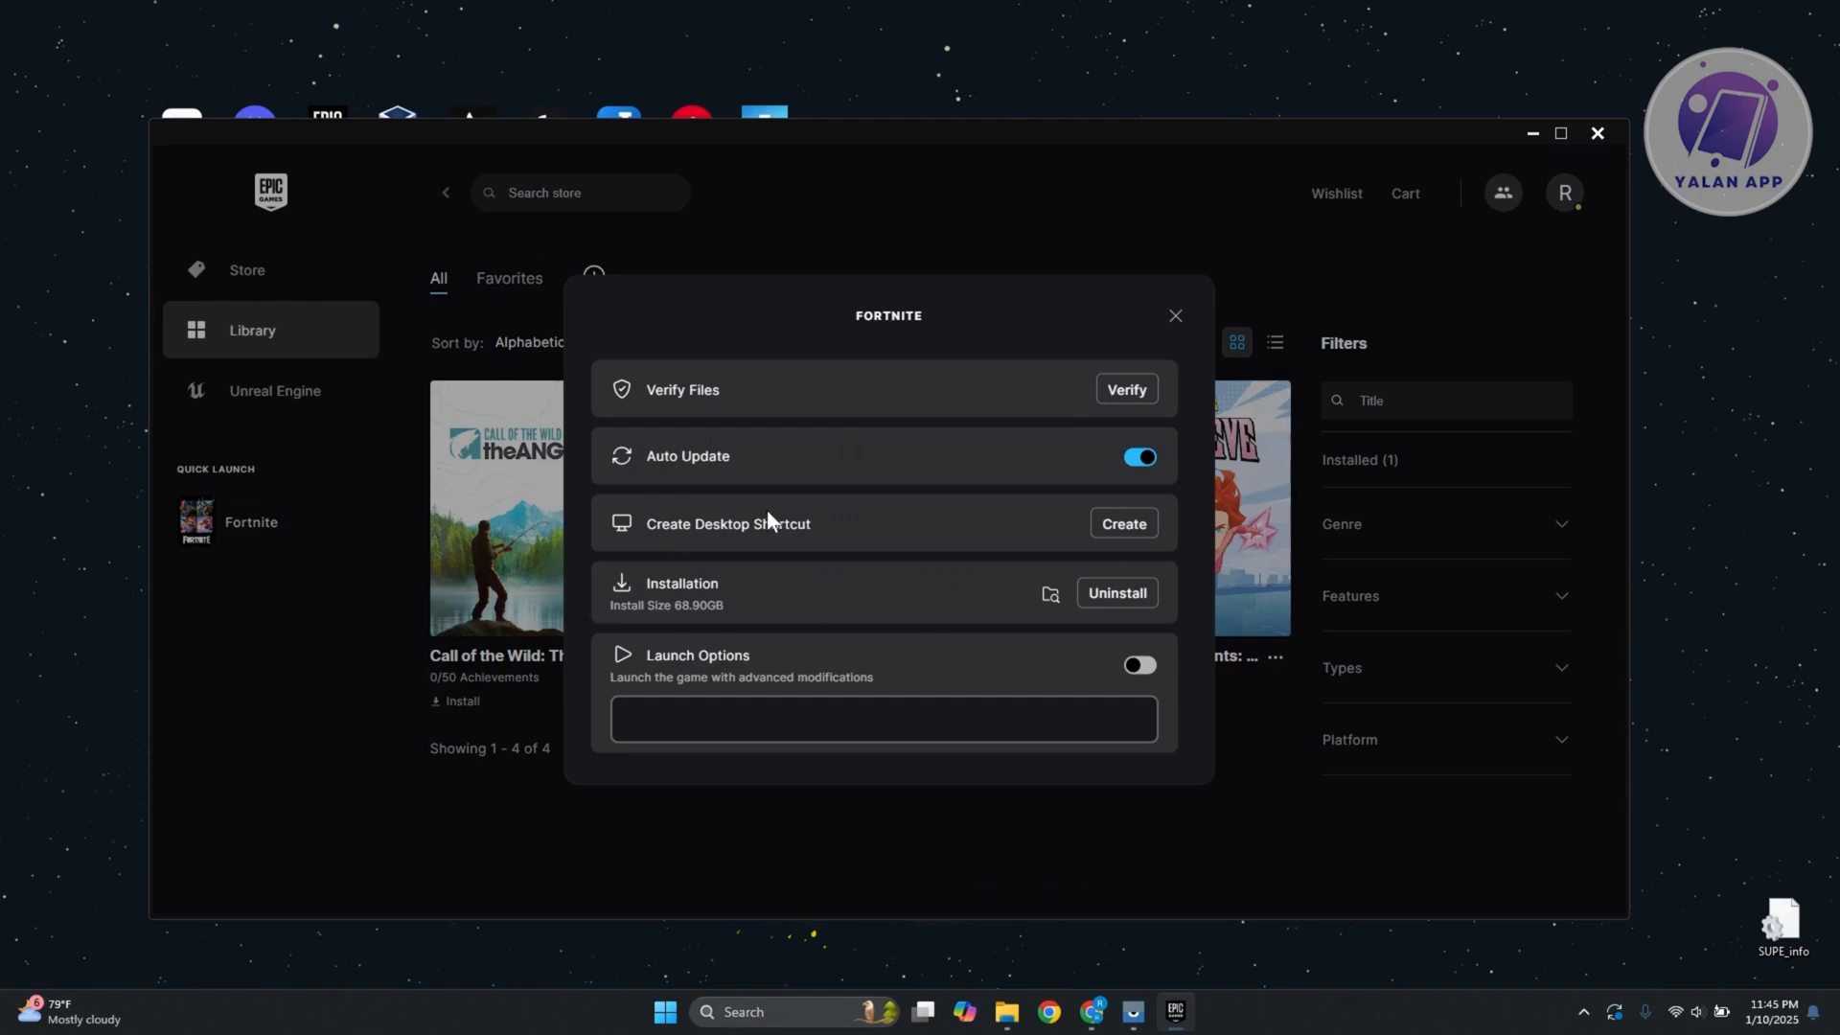
pyautogui.moveTo(723, 406)
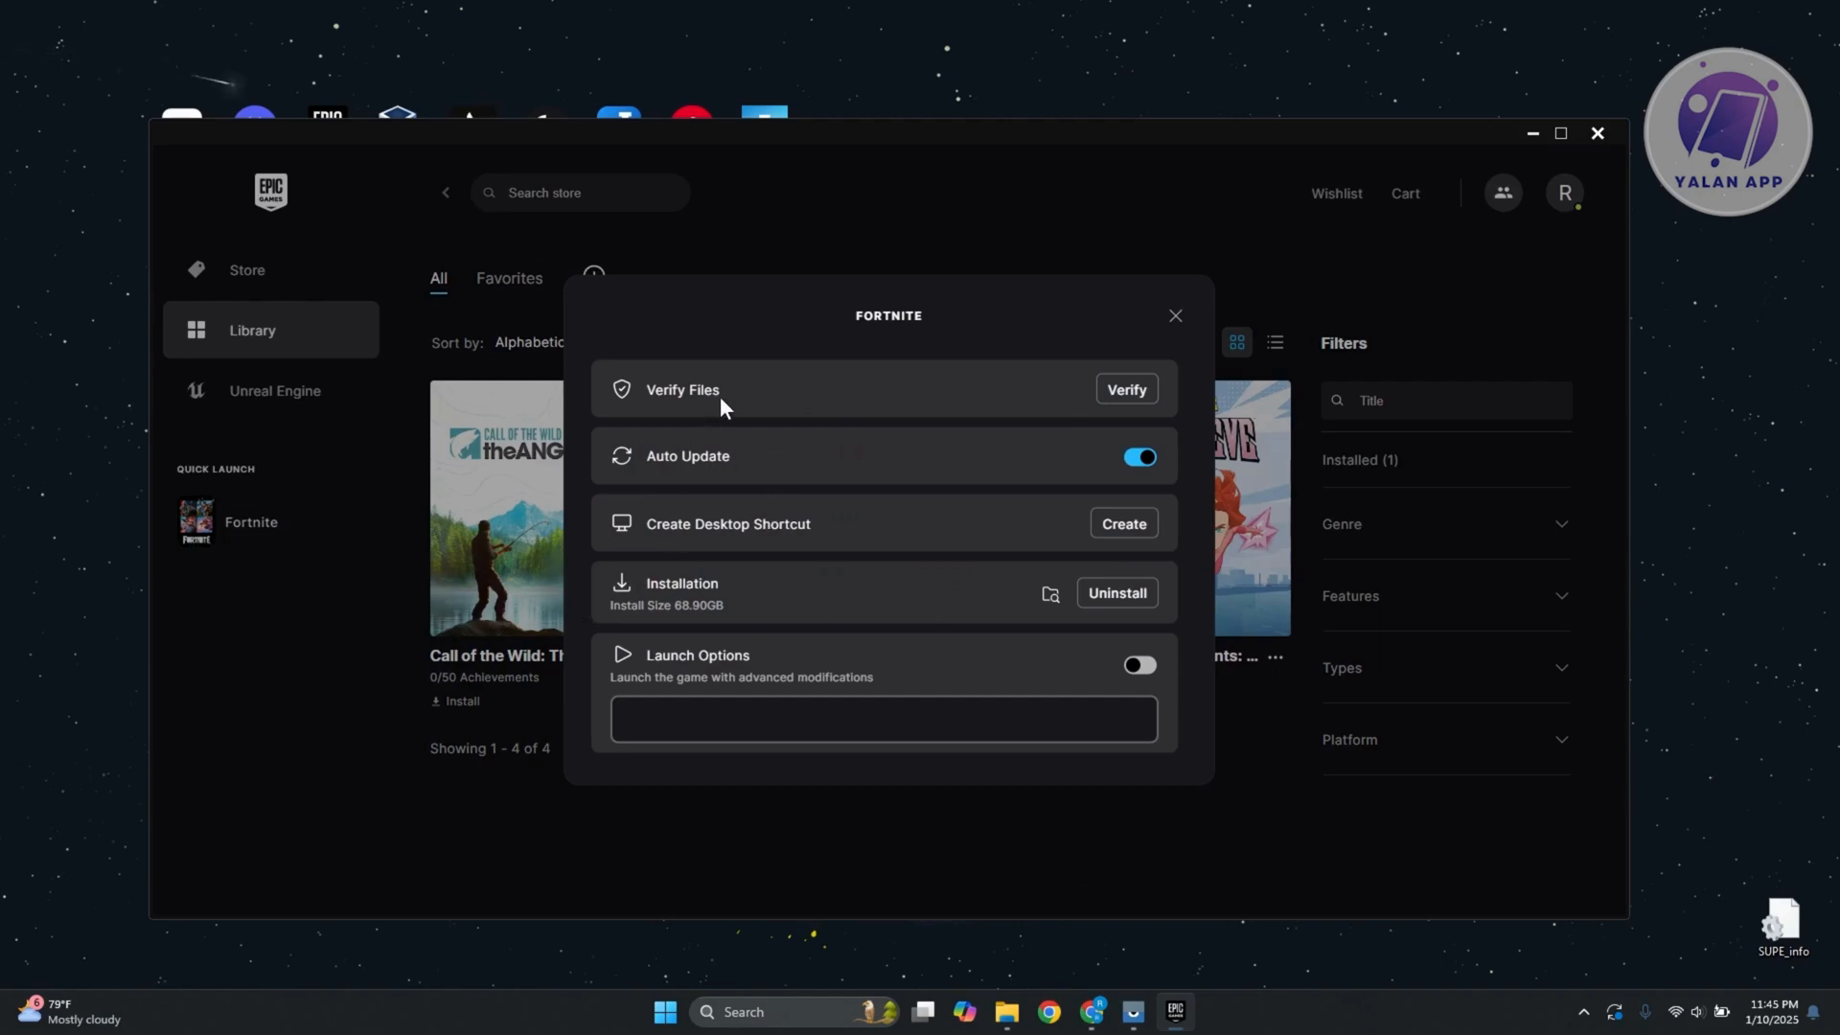
pyautogui.moveTo(832, 403)
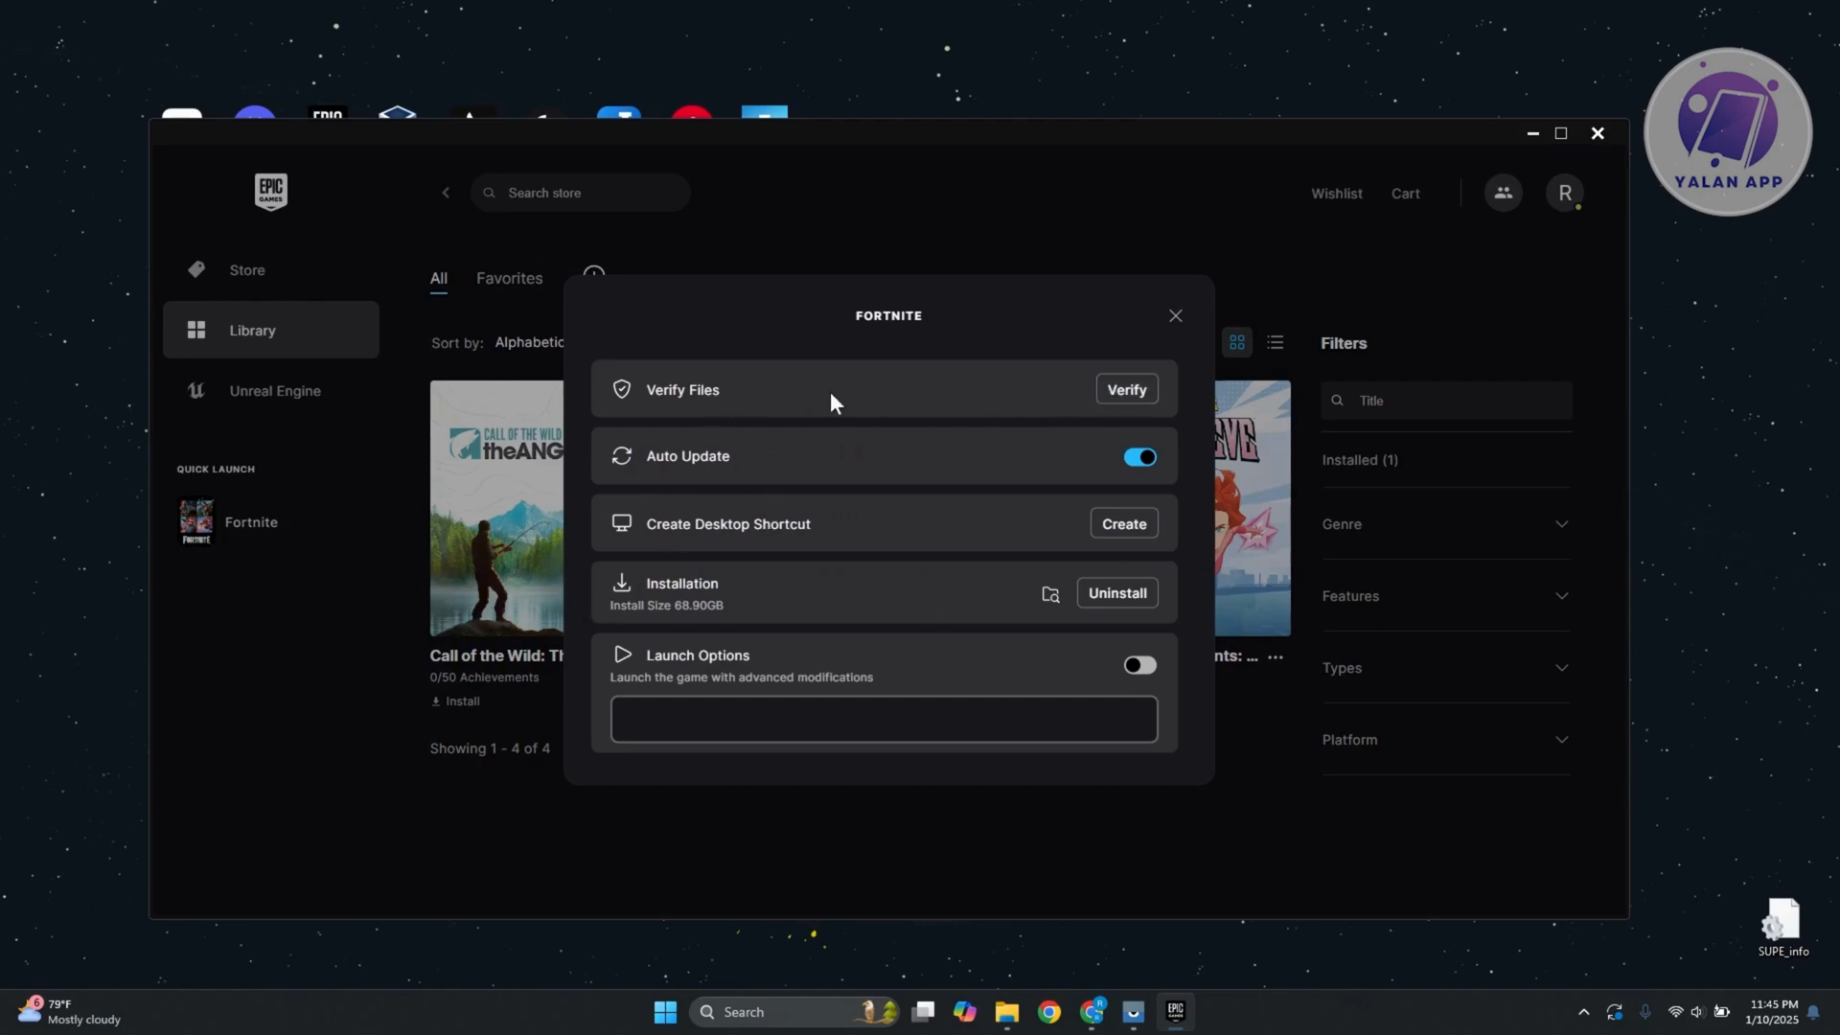
pyautogui.moveTo(823, 407)
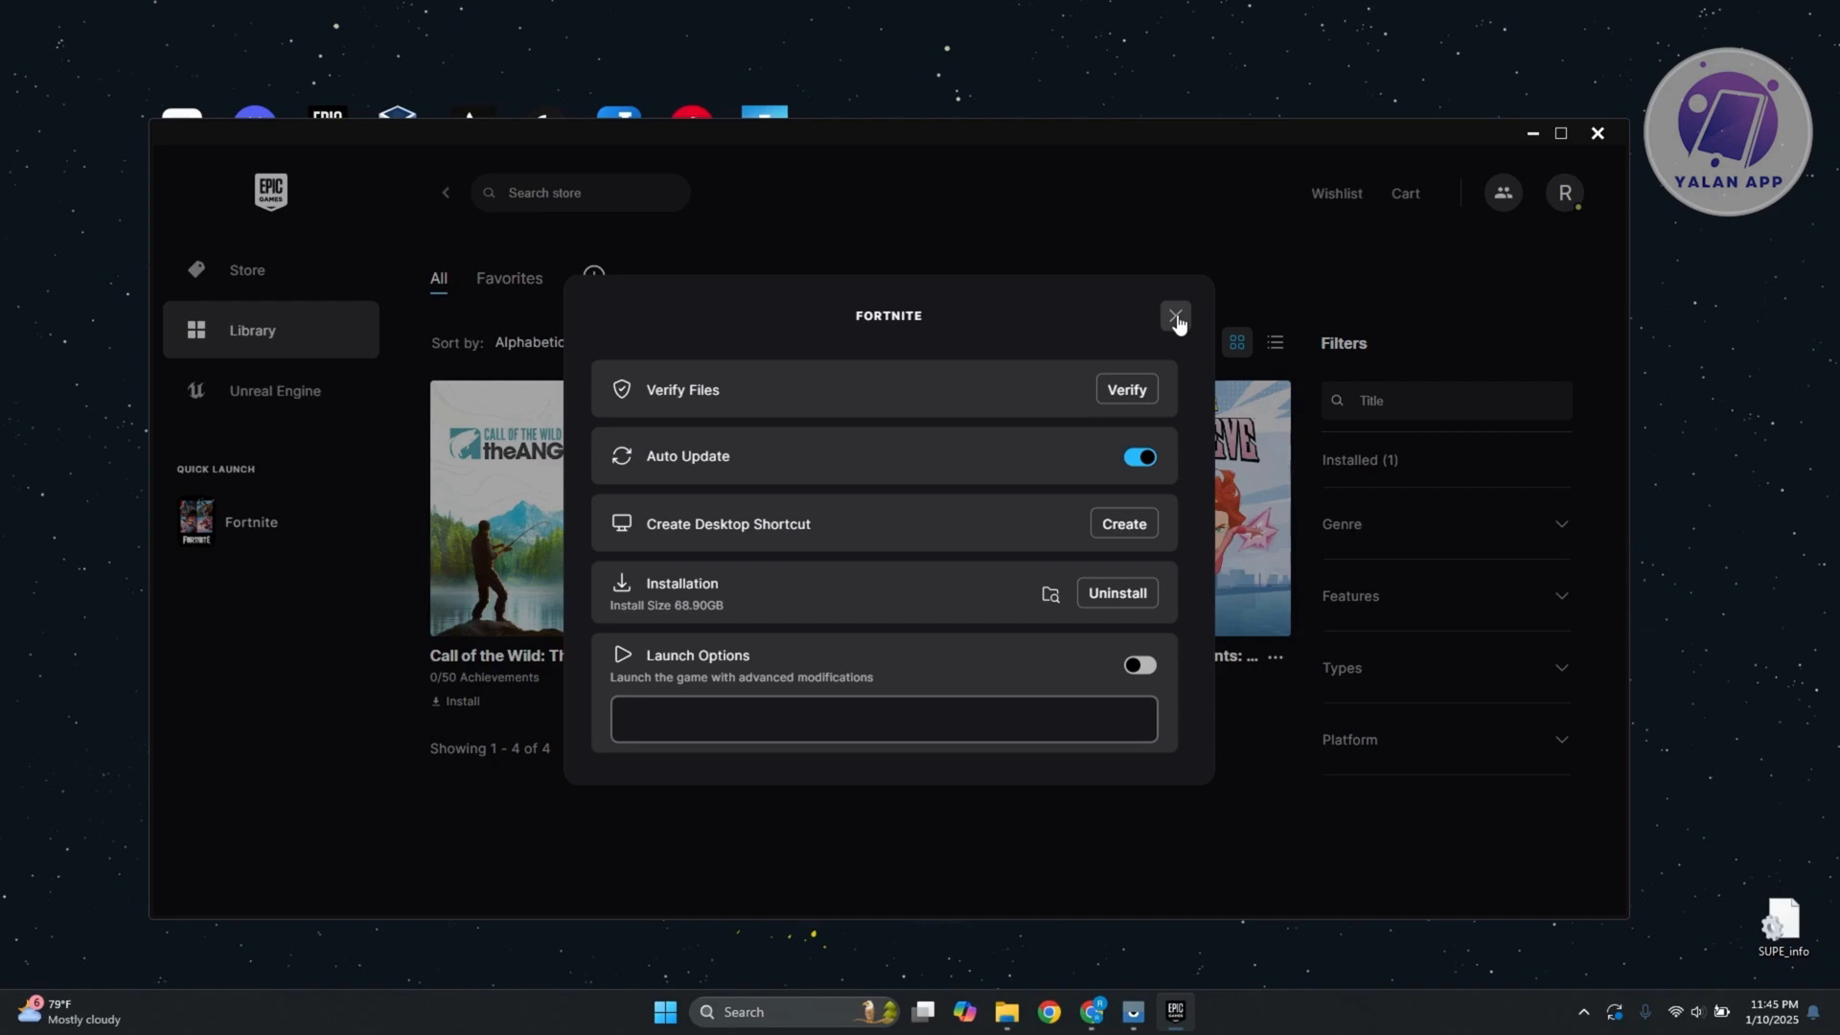
# Dismiss the Fortnite settings dialog and launch the NVIDIA app from its desktop shortcut.
pyautogui.click(1175, 316)
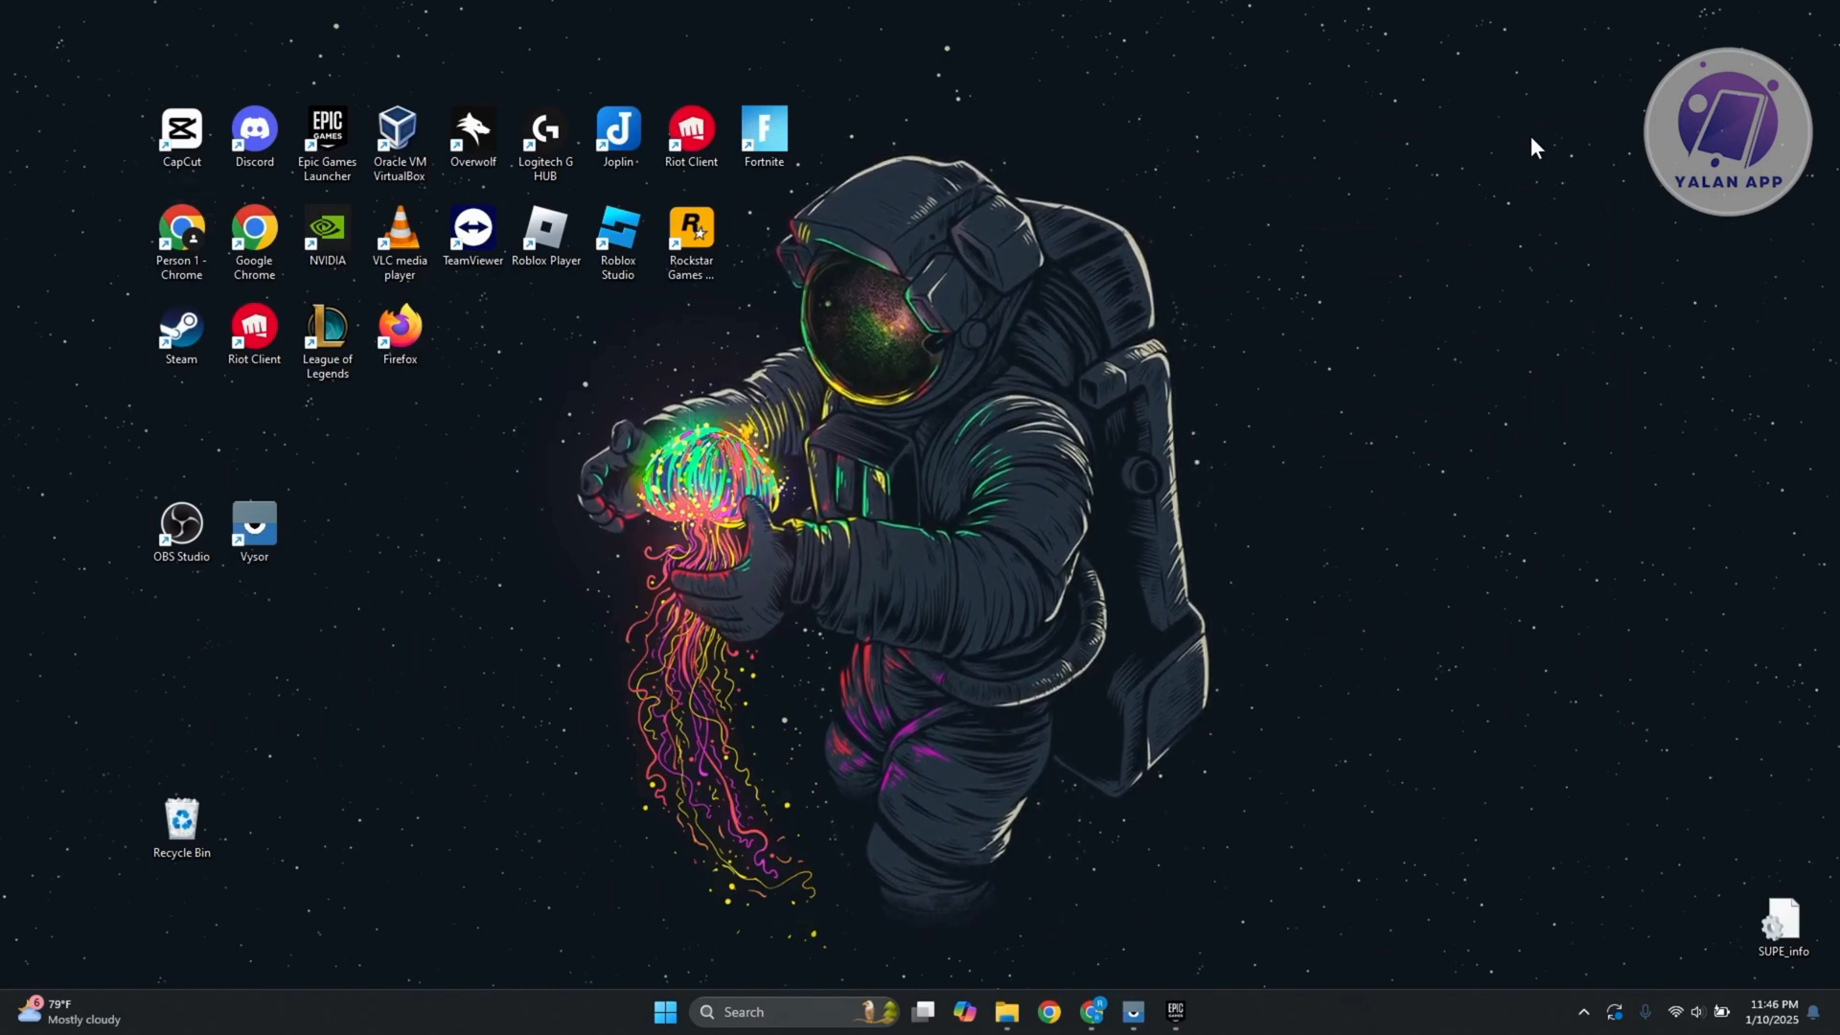
pyautogui.moveTo(525, 373)
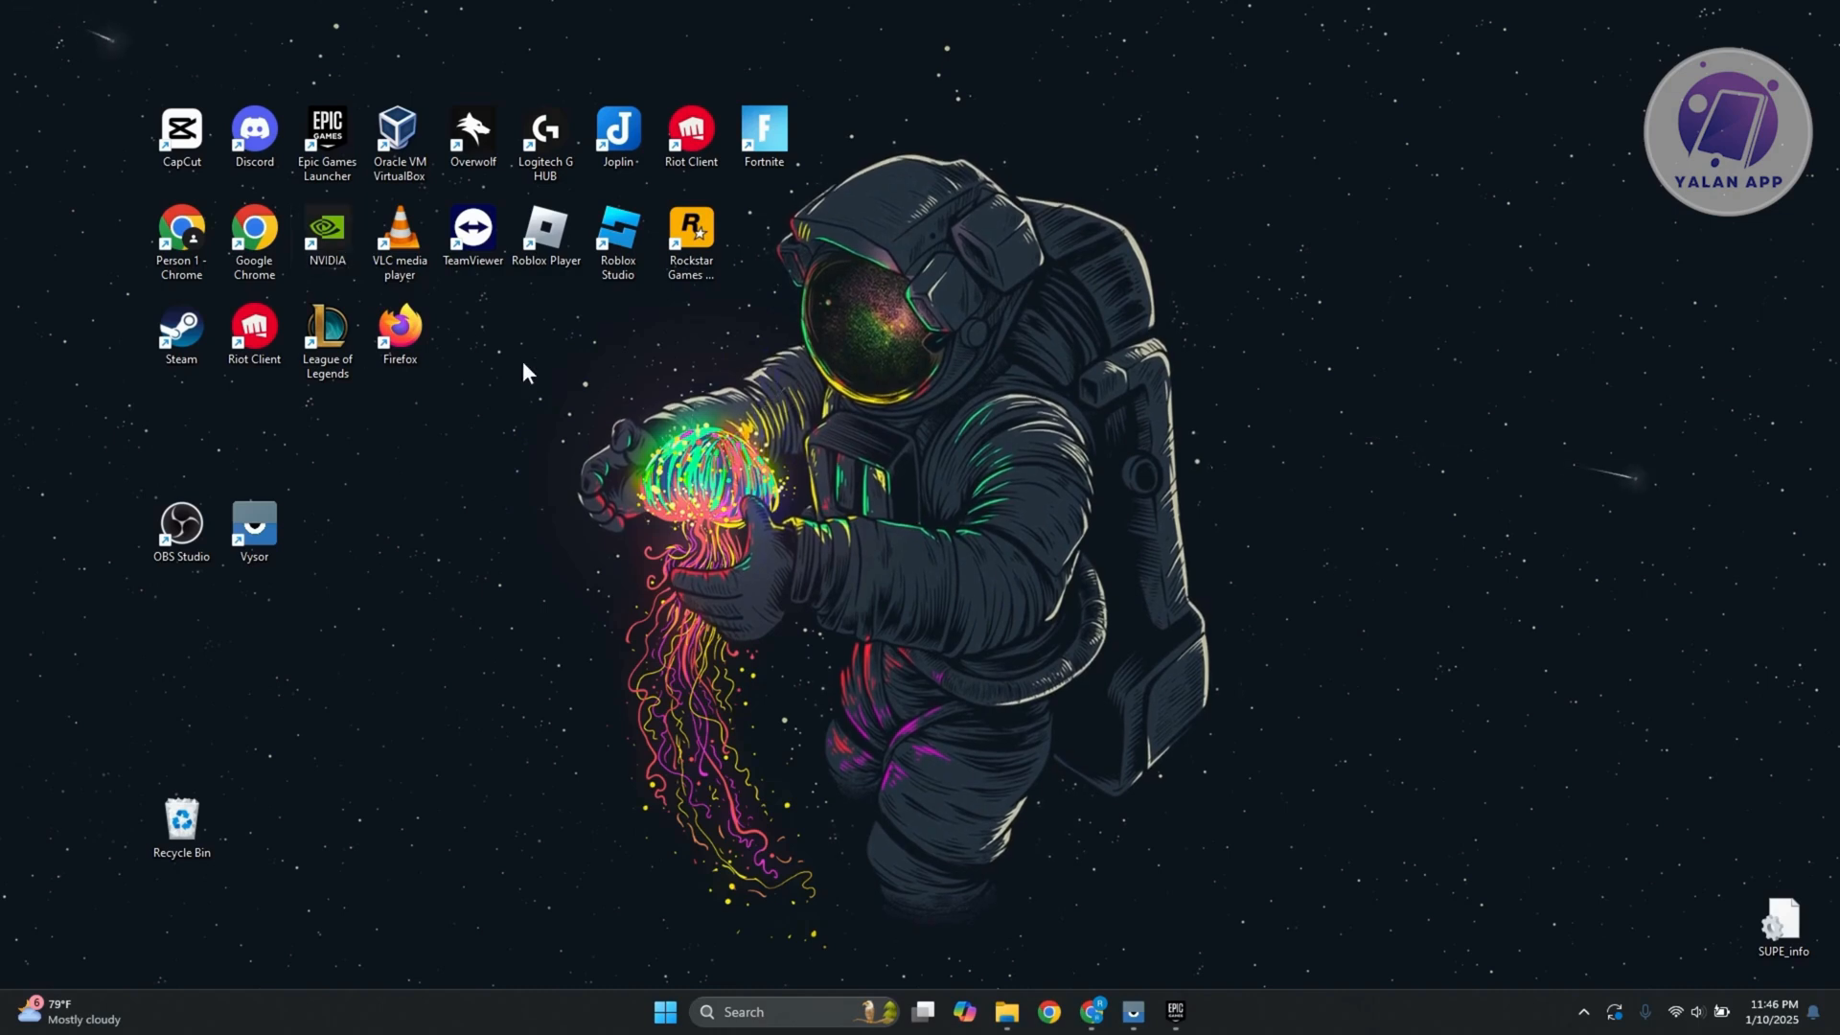
pyautogui.click(326, 232)
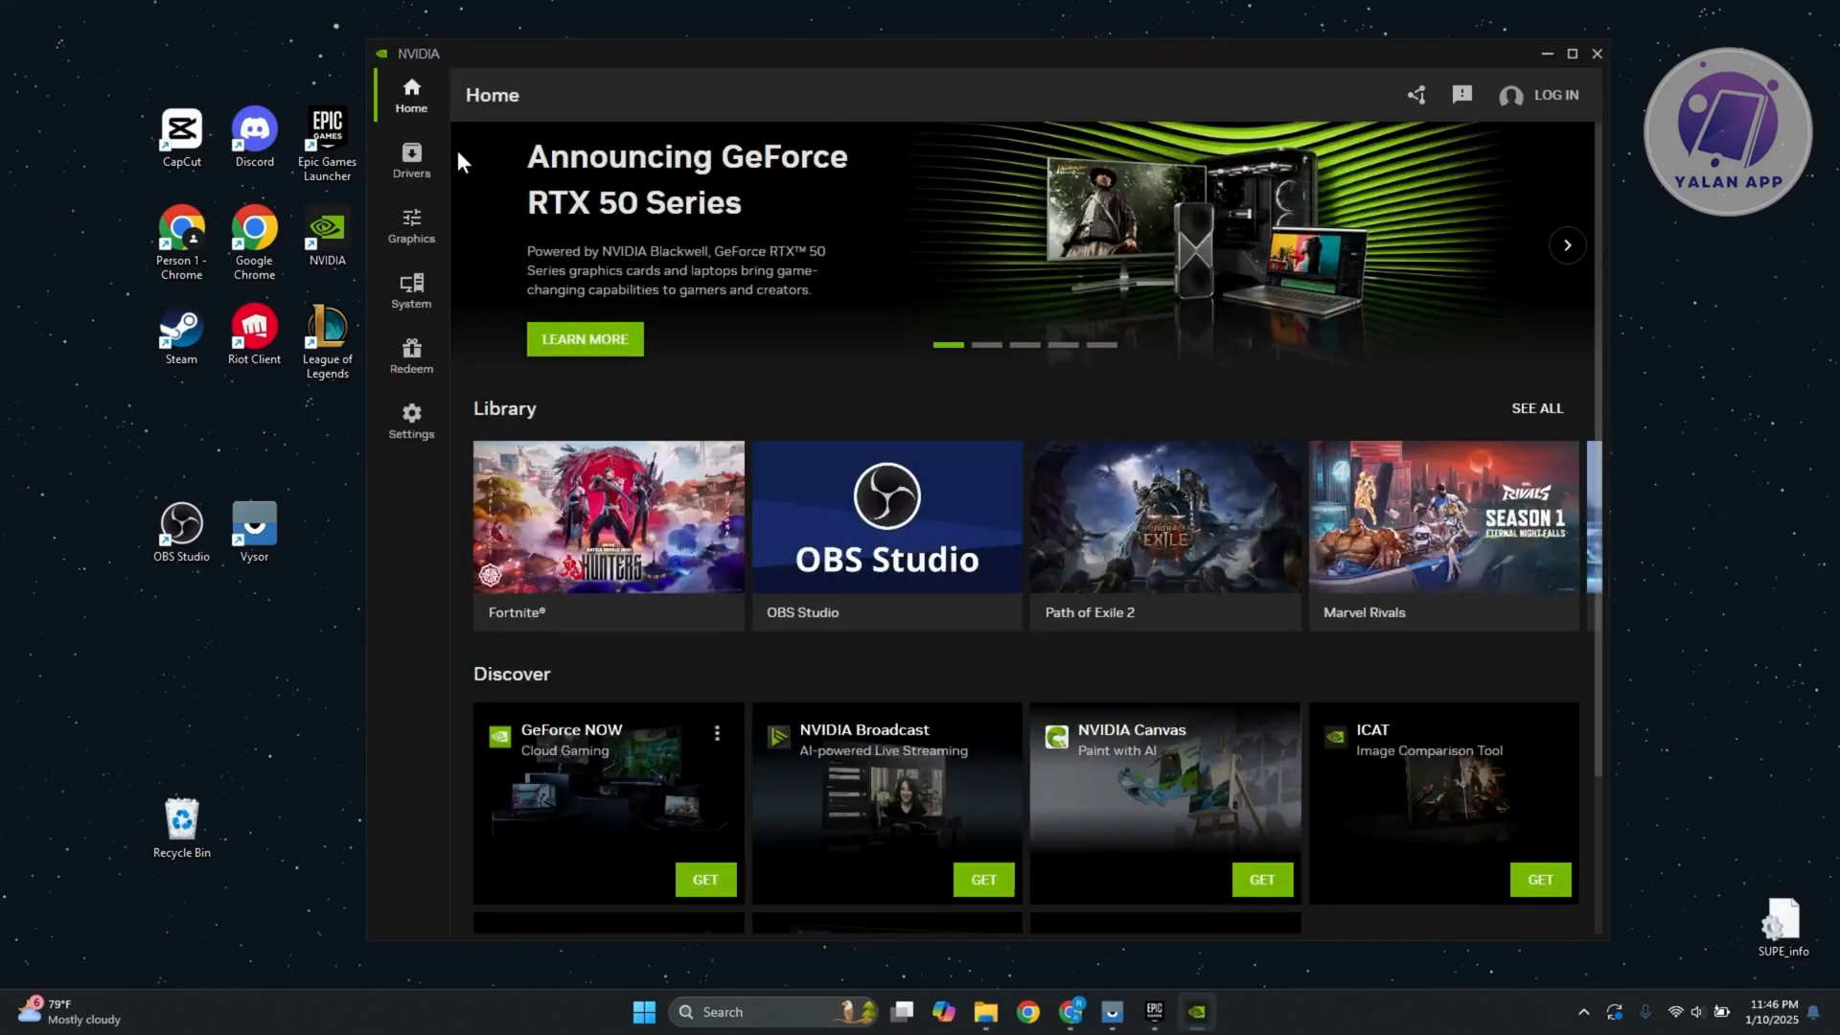
# Check on the Drivers page that the Game Ready driver is current, then close NVIDIA.
pyautogui.click(411, 159)
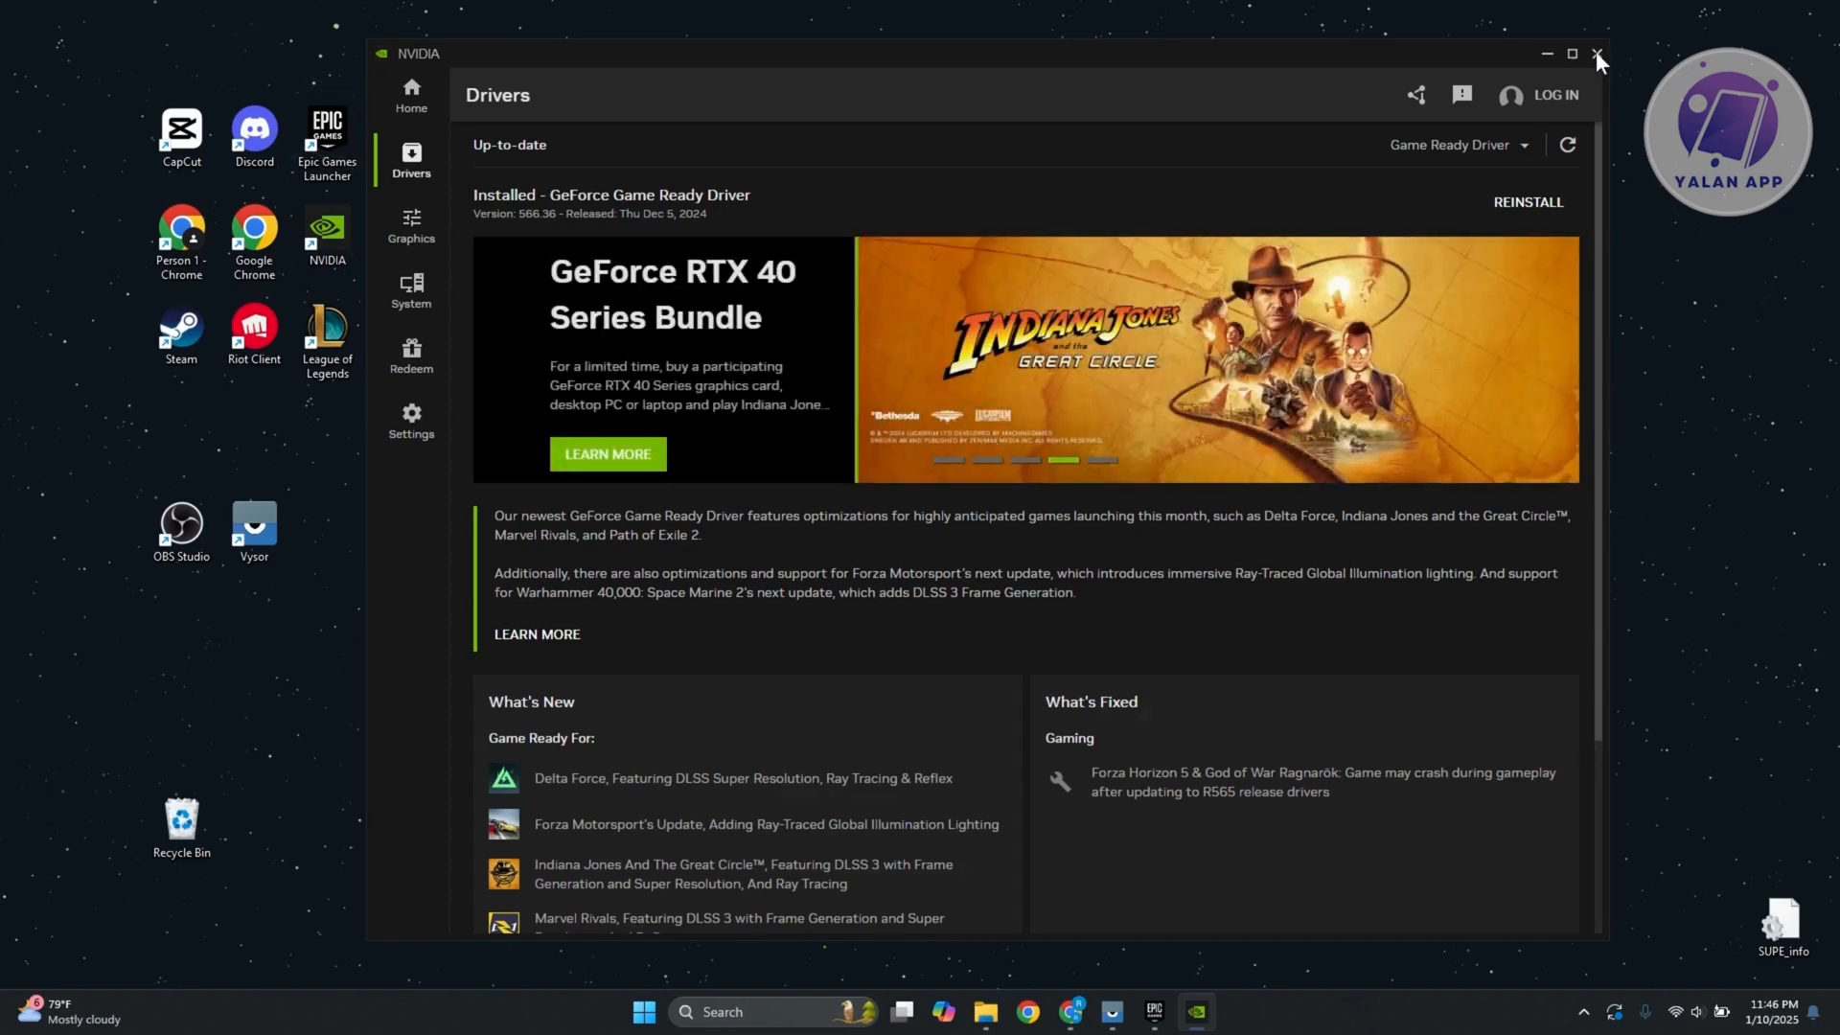
pyautogui.click(1597, 54)
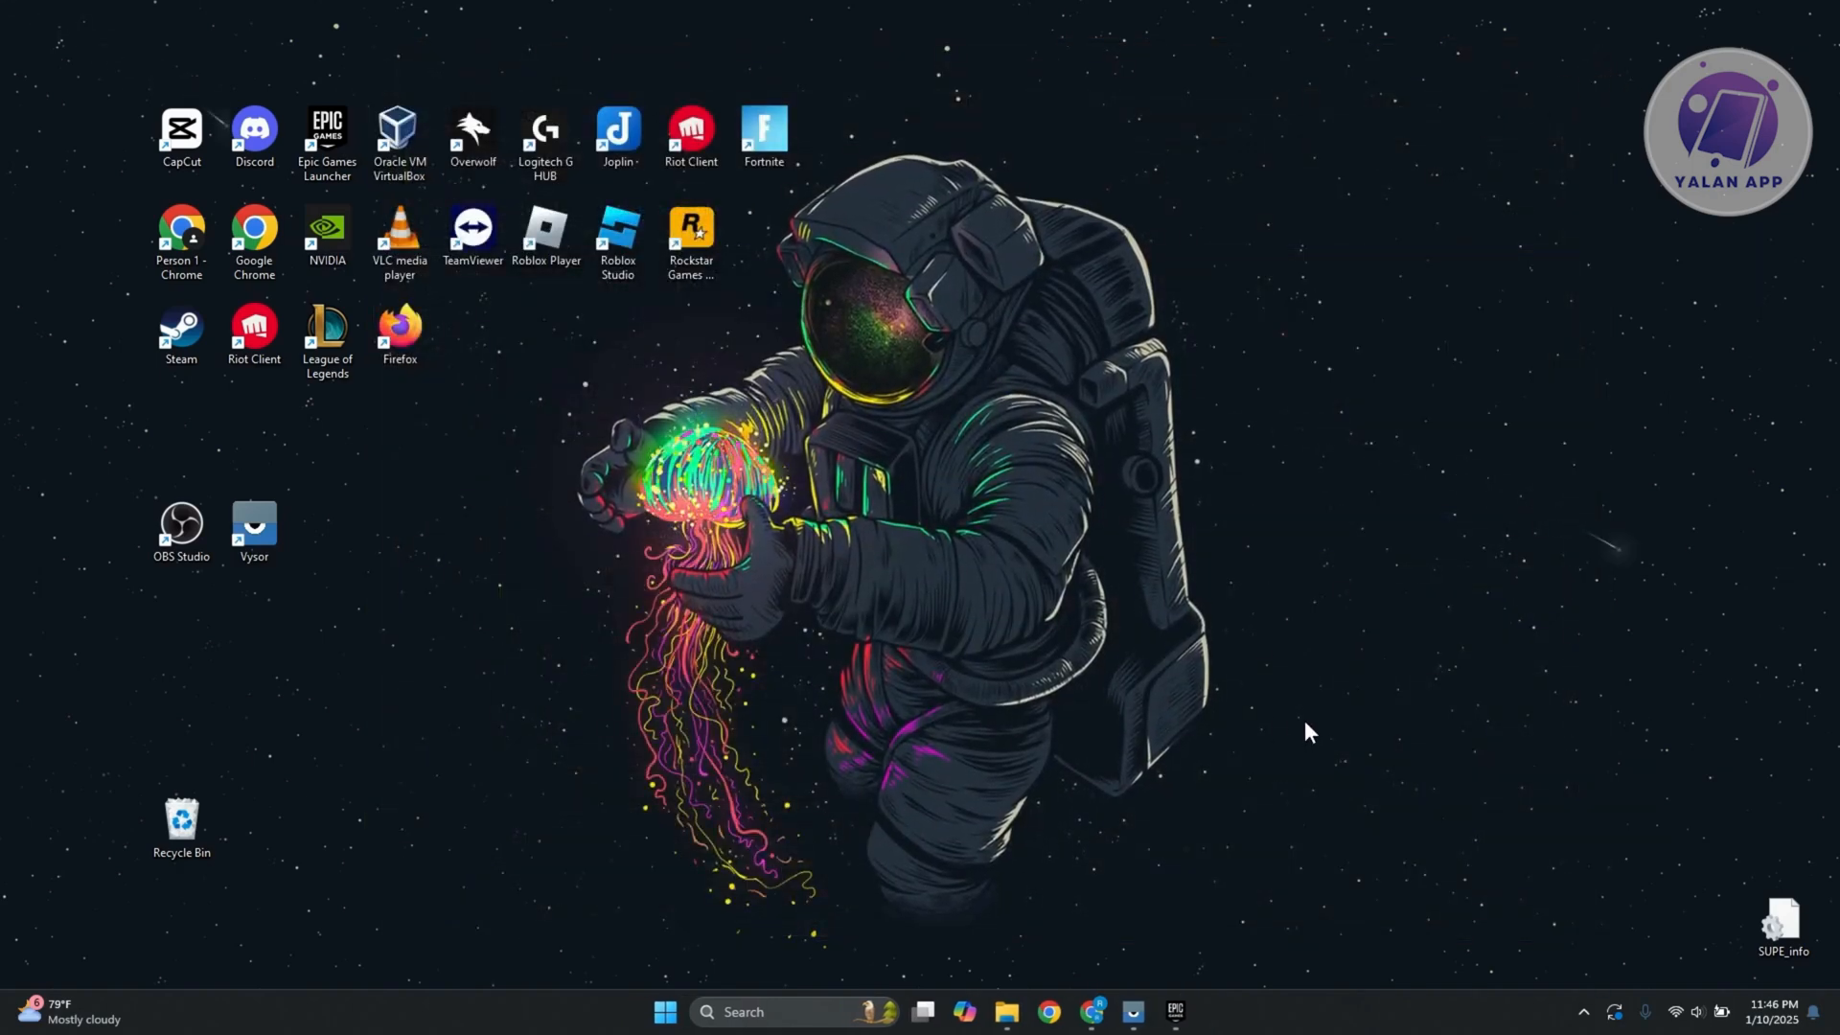
pyautogui.moveTo(1294, 729)
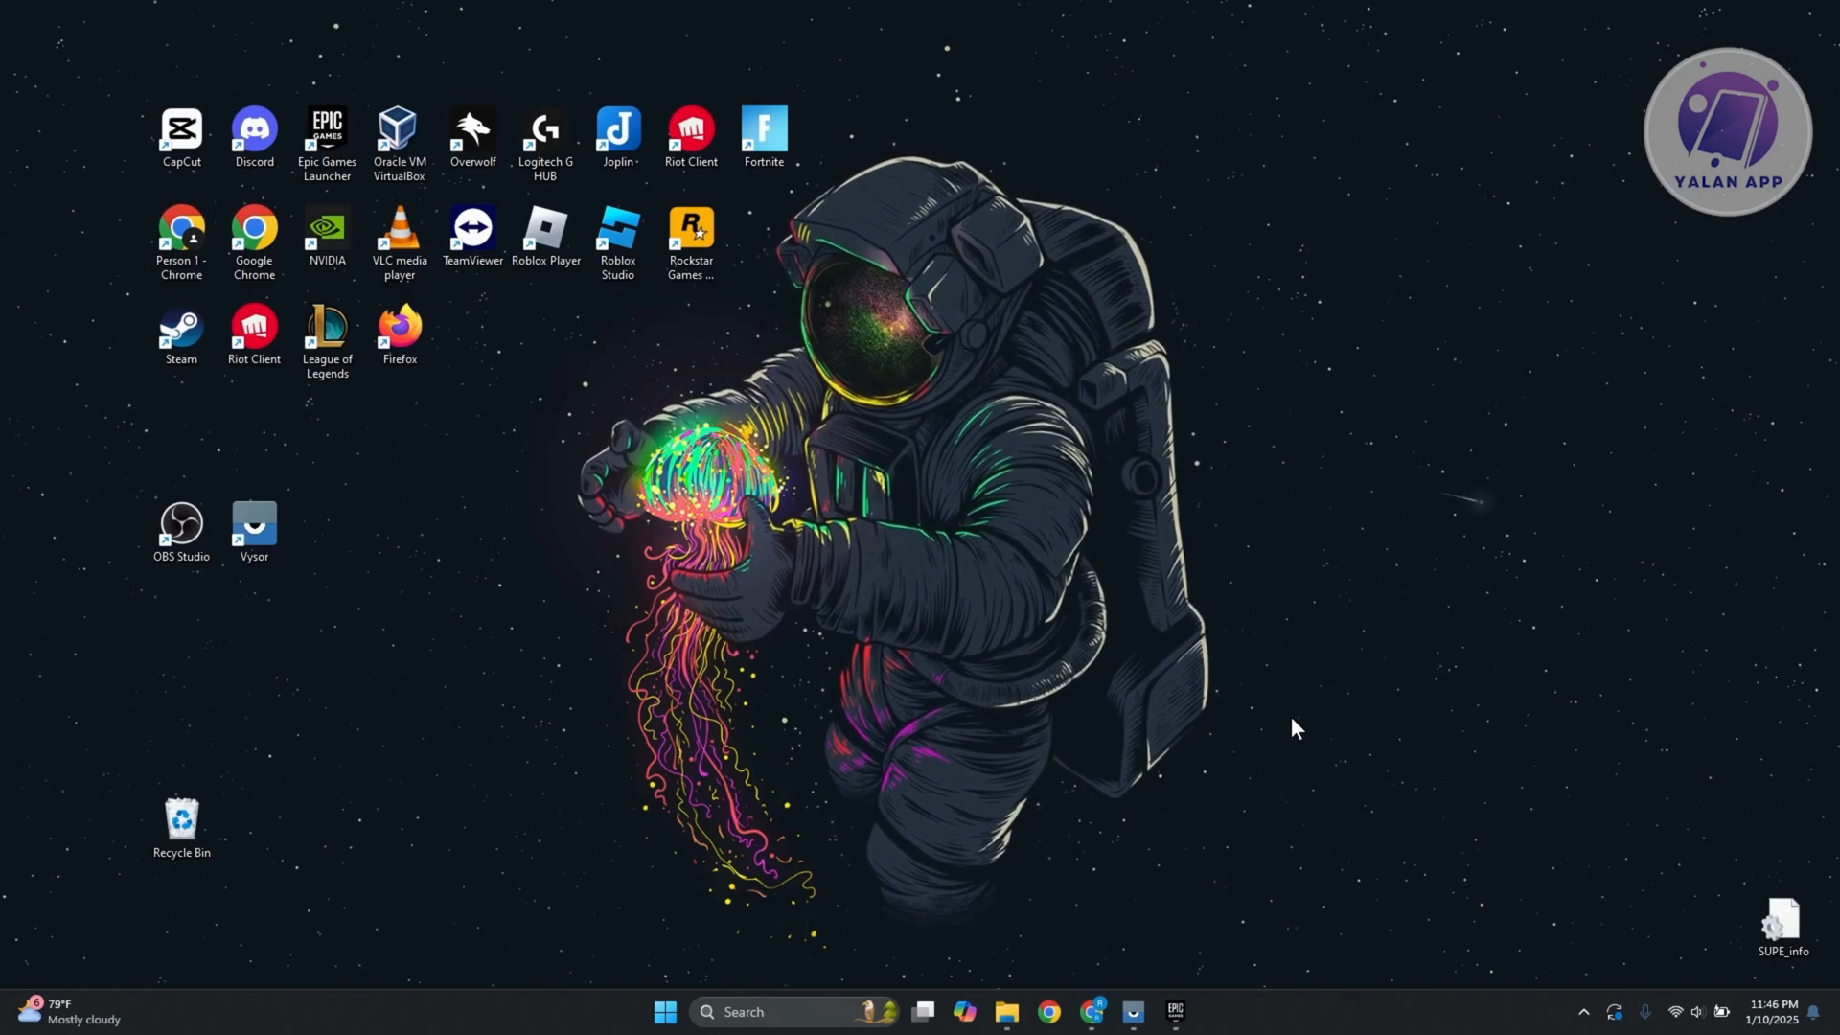
pyautogui.moveTo(973, 1001)
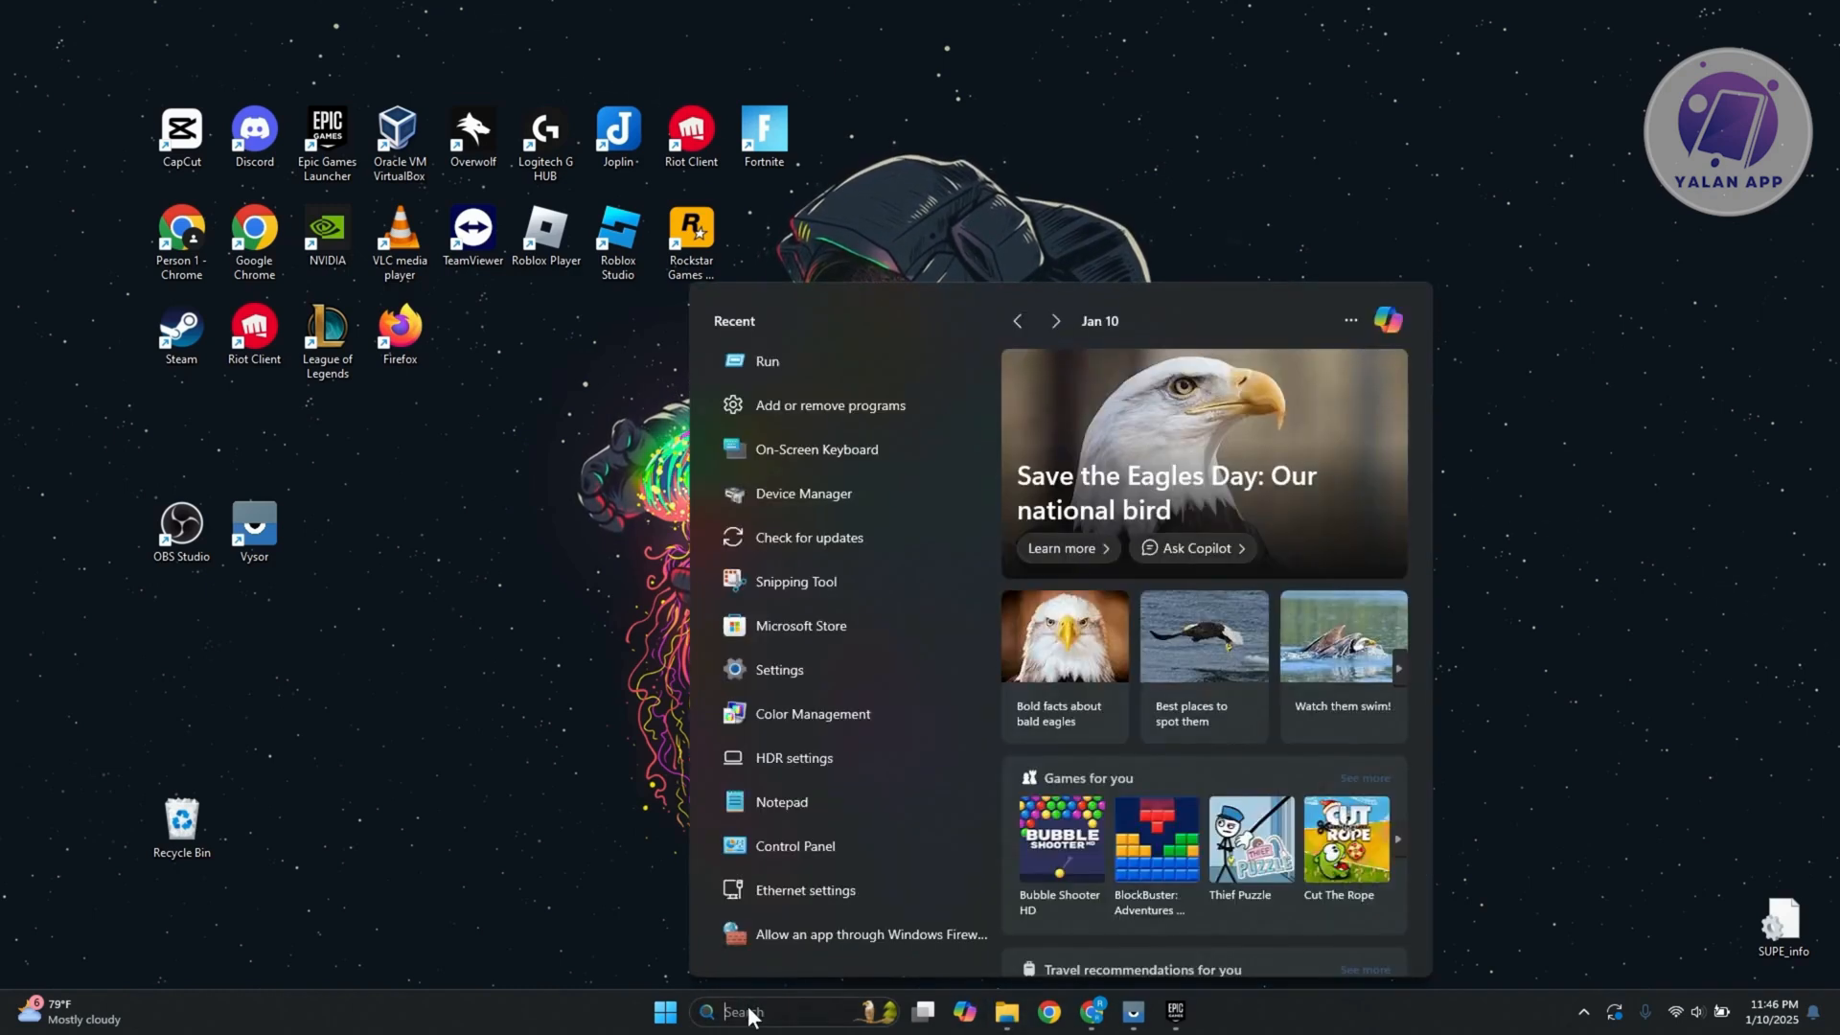
# Use the Run dialog with %localappdata% to show the AppData Local folder in File Explorer.
pyautogui.write('run')
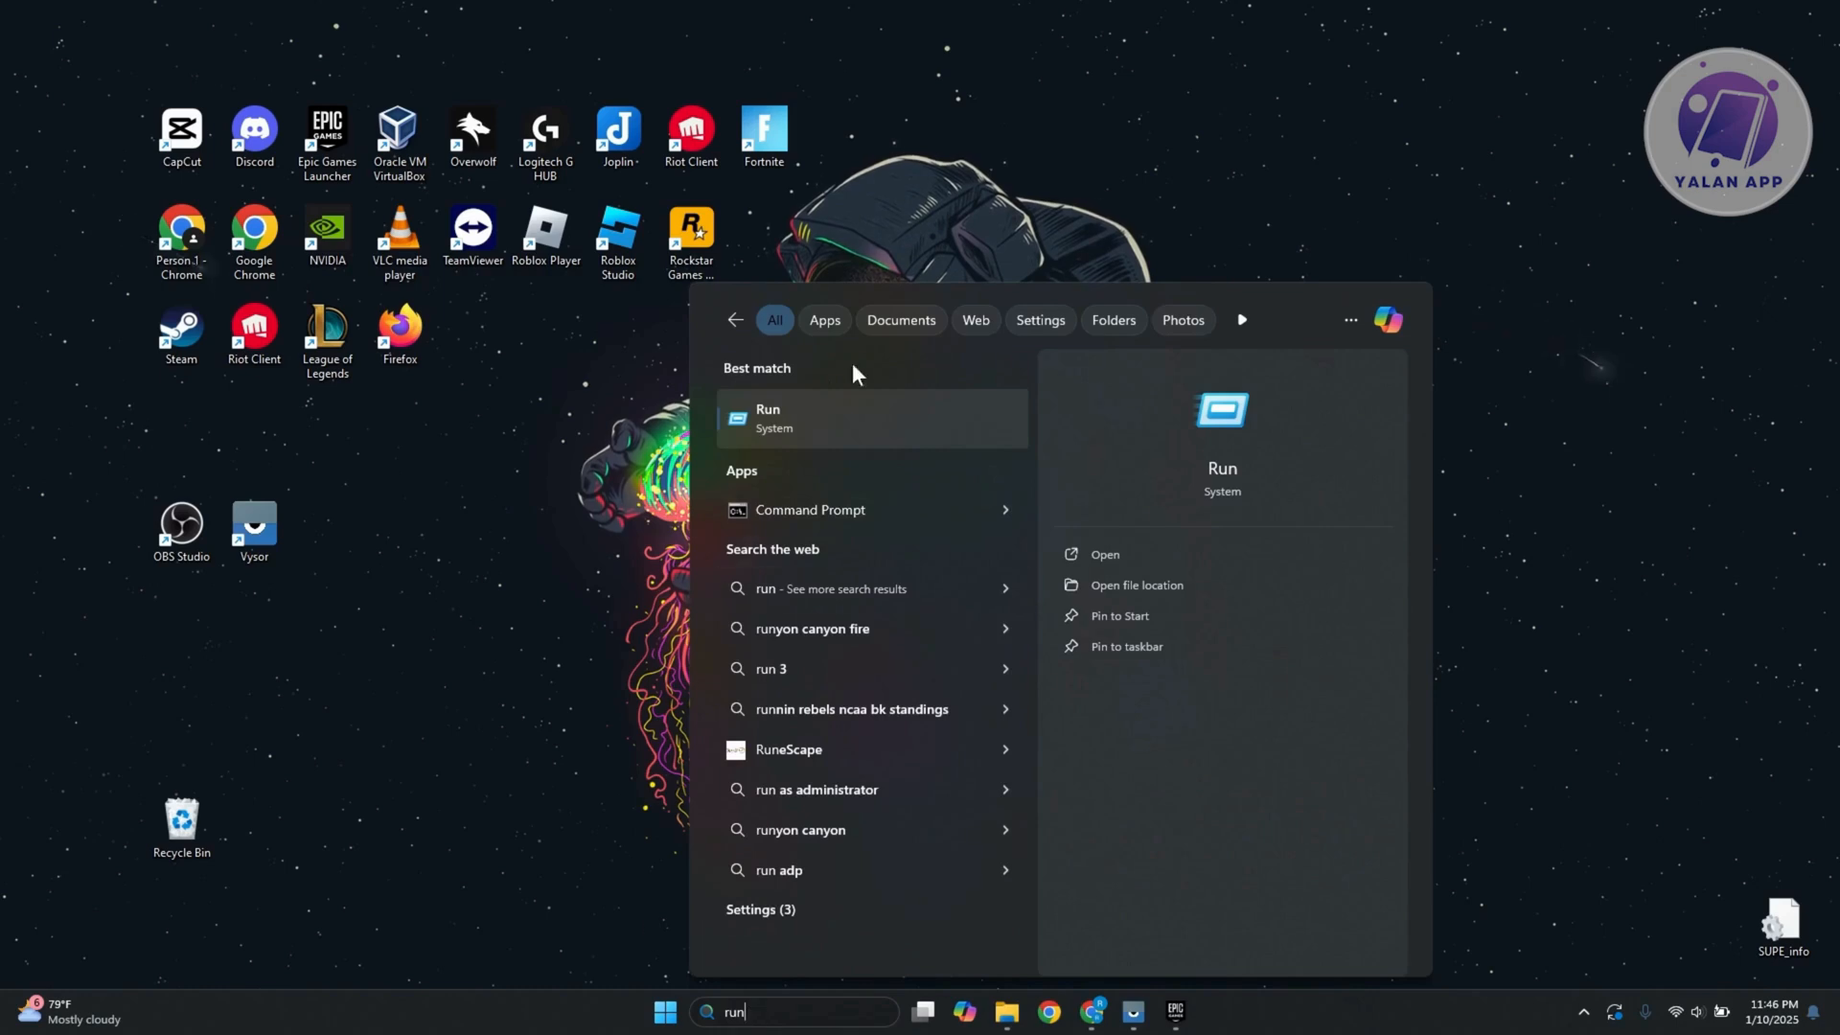
pyautogui.click(766, 418)
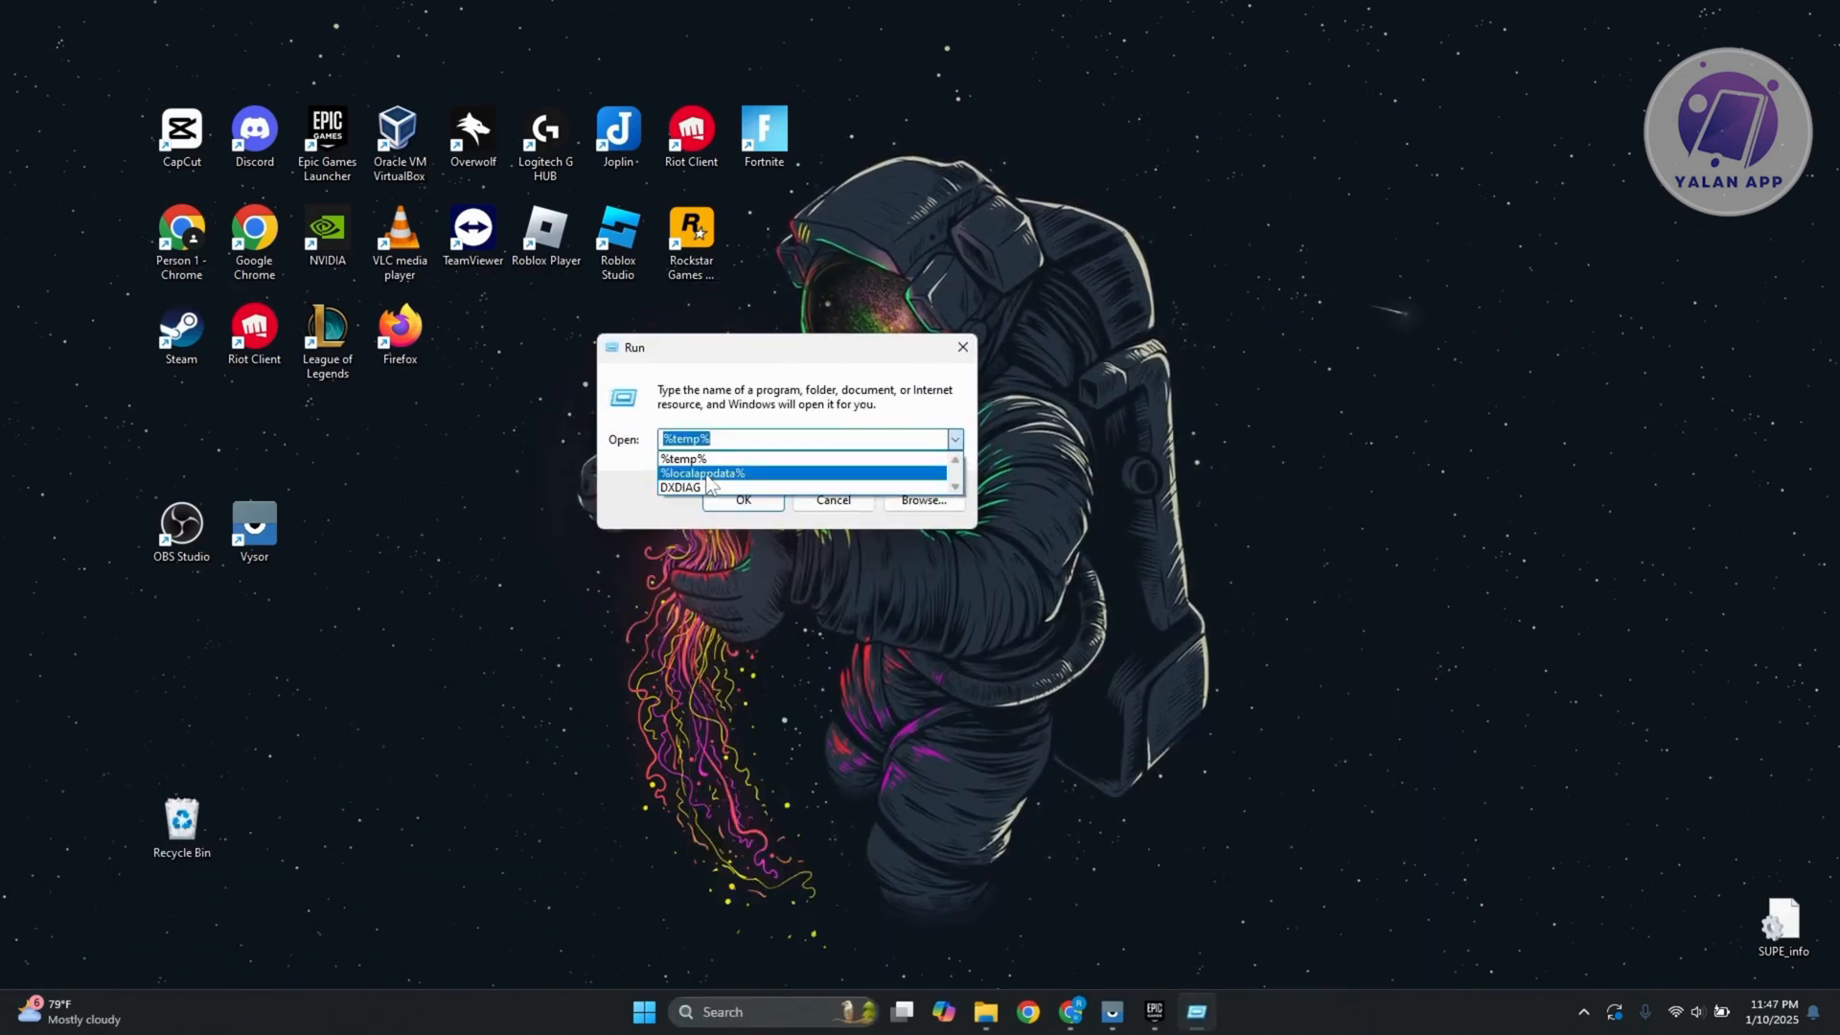
pyautogui.click(702, 472)
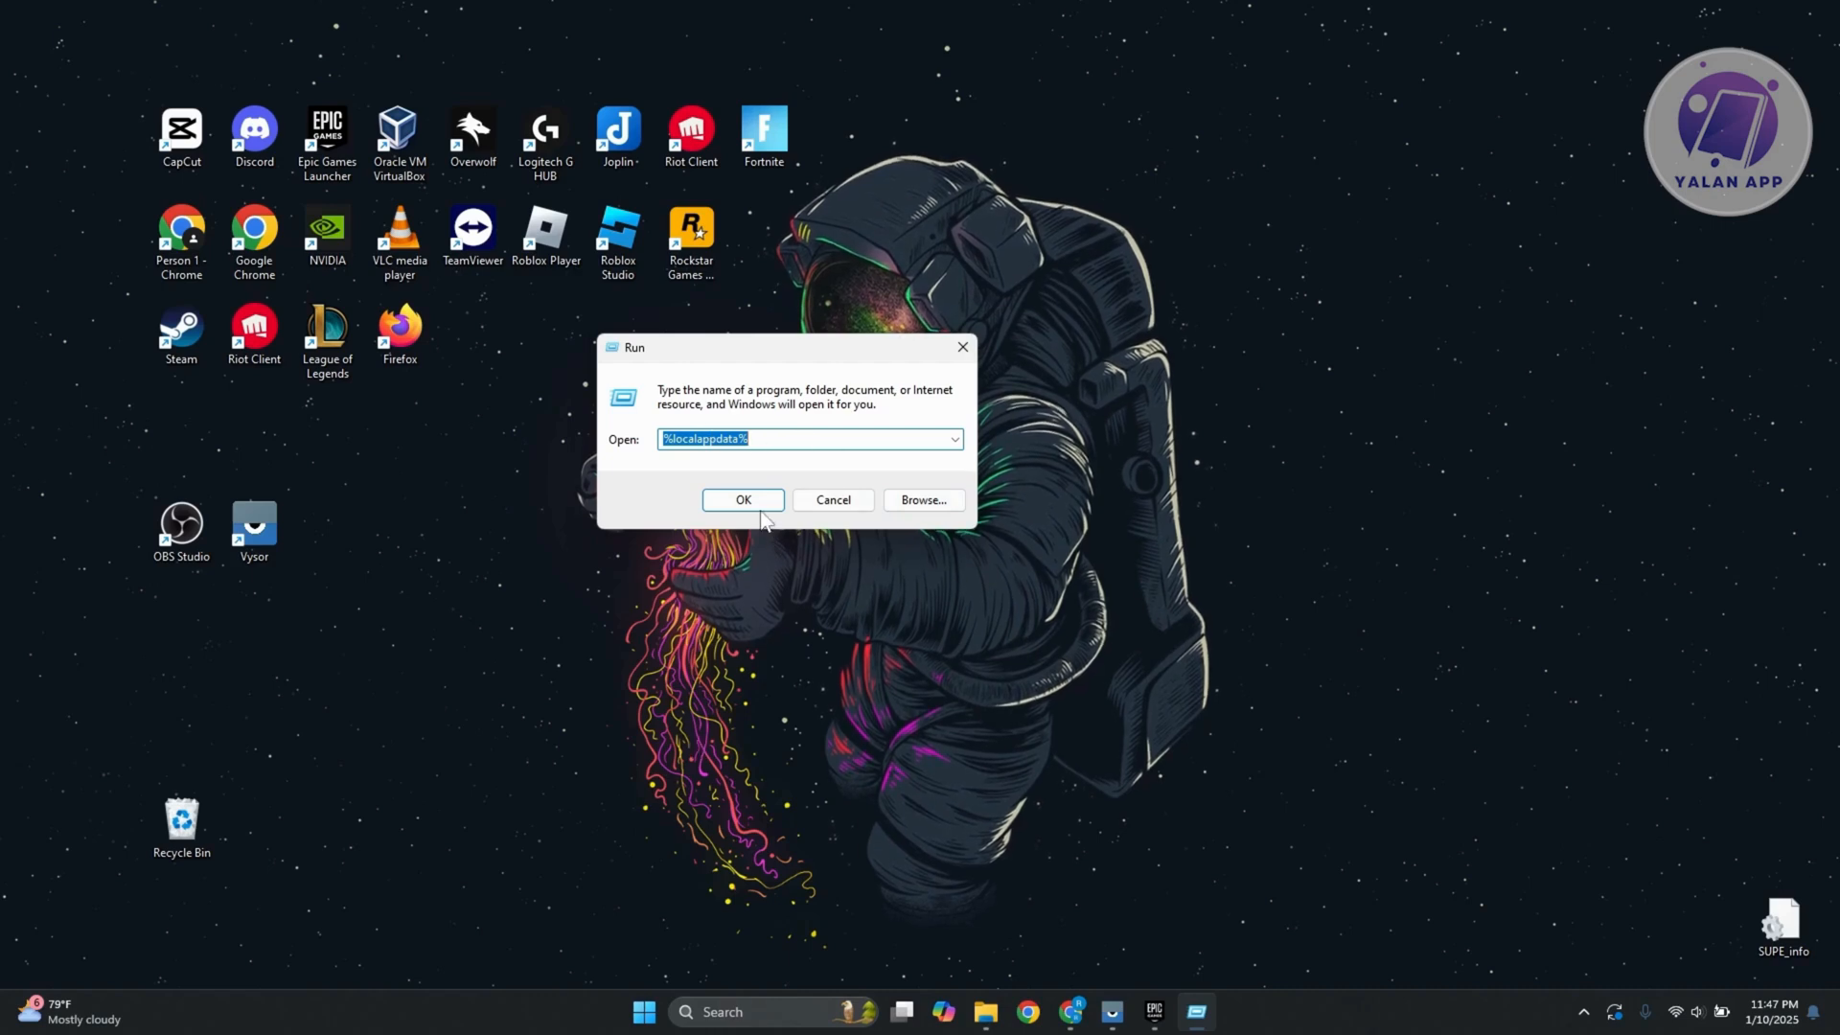
pyautogui.click(743, 498)
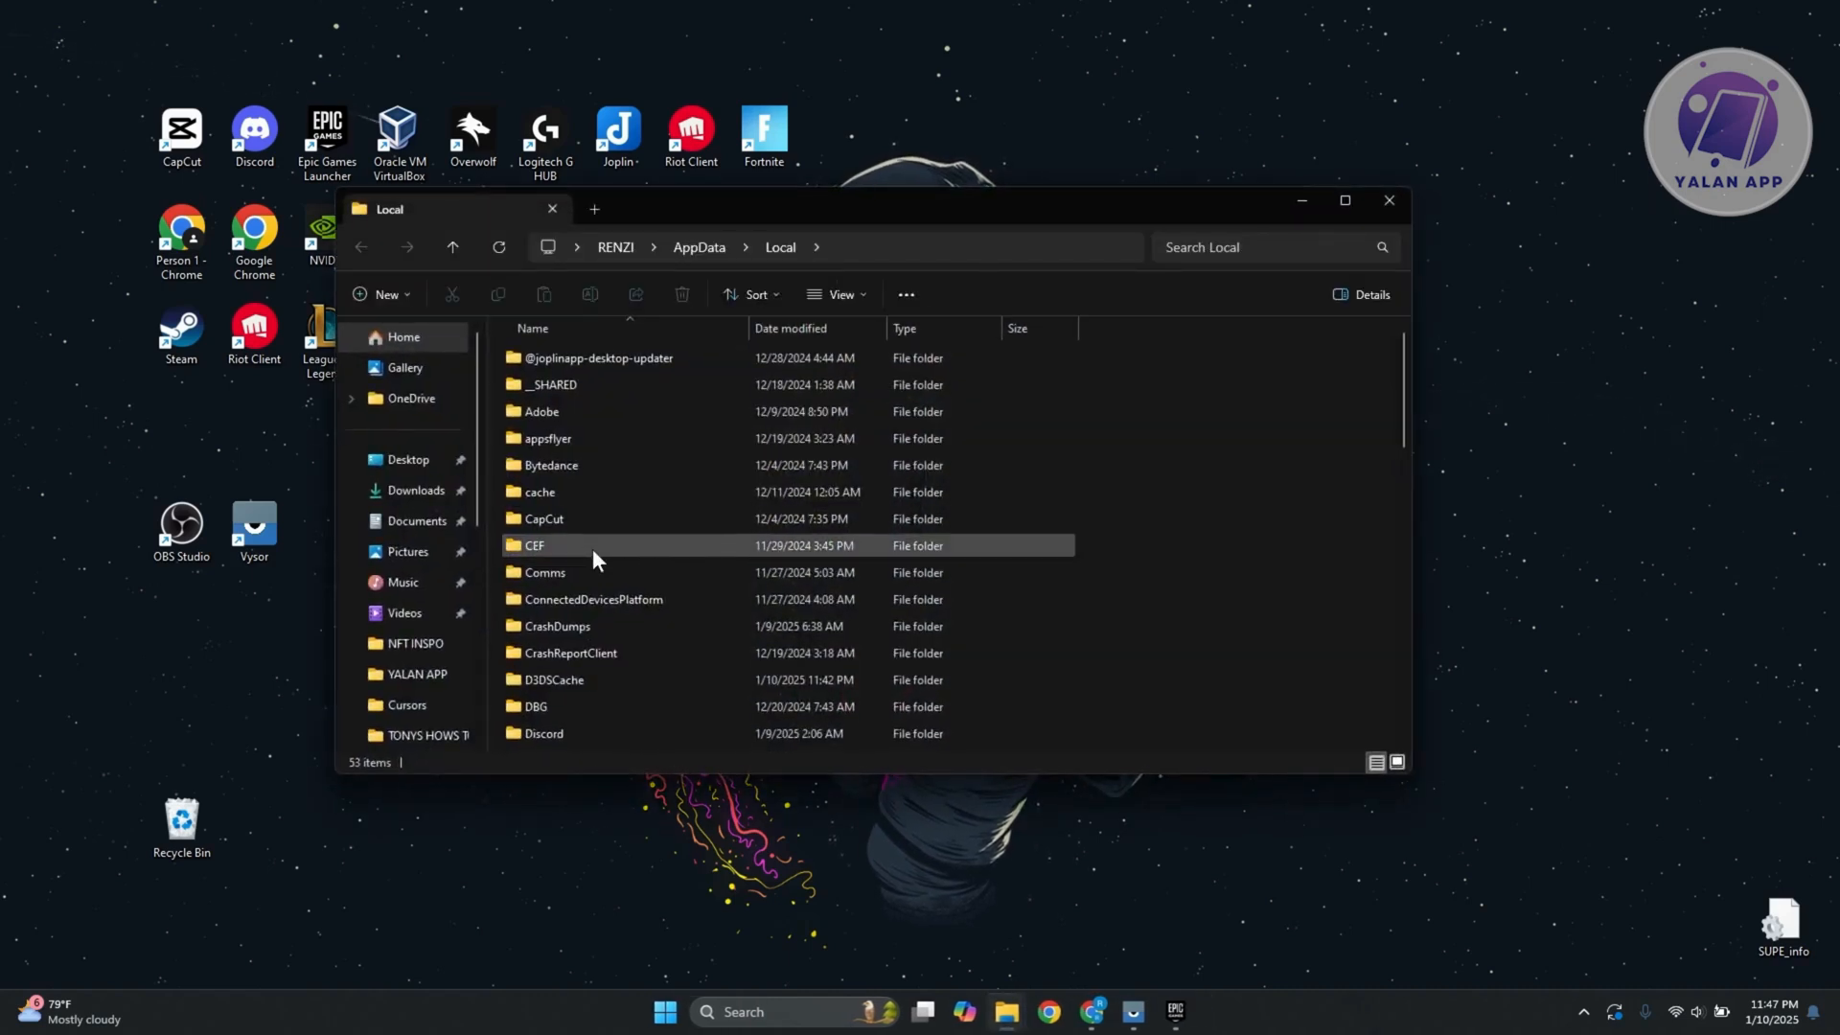
# Navigate into EpicGamesLauncher > Saved and select the webcache_4430 folder.
pyautogui.scroll(-3)
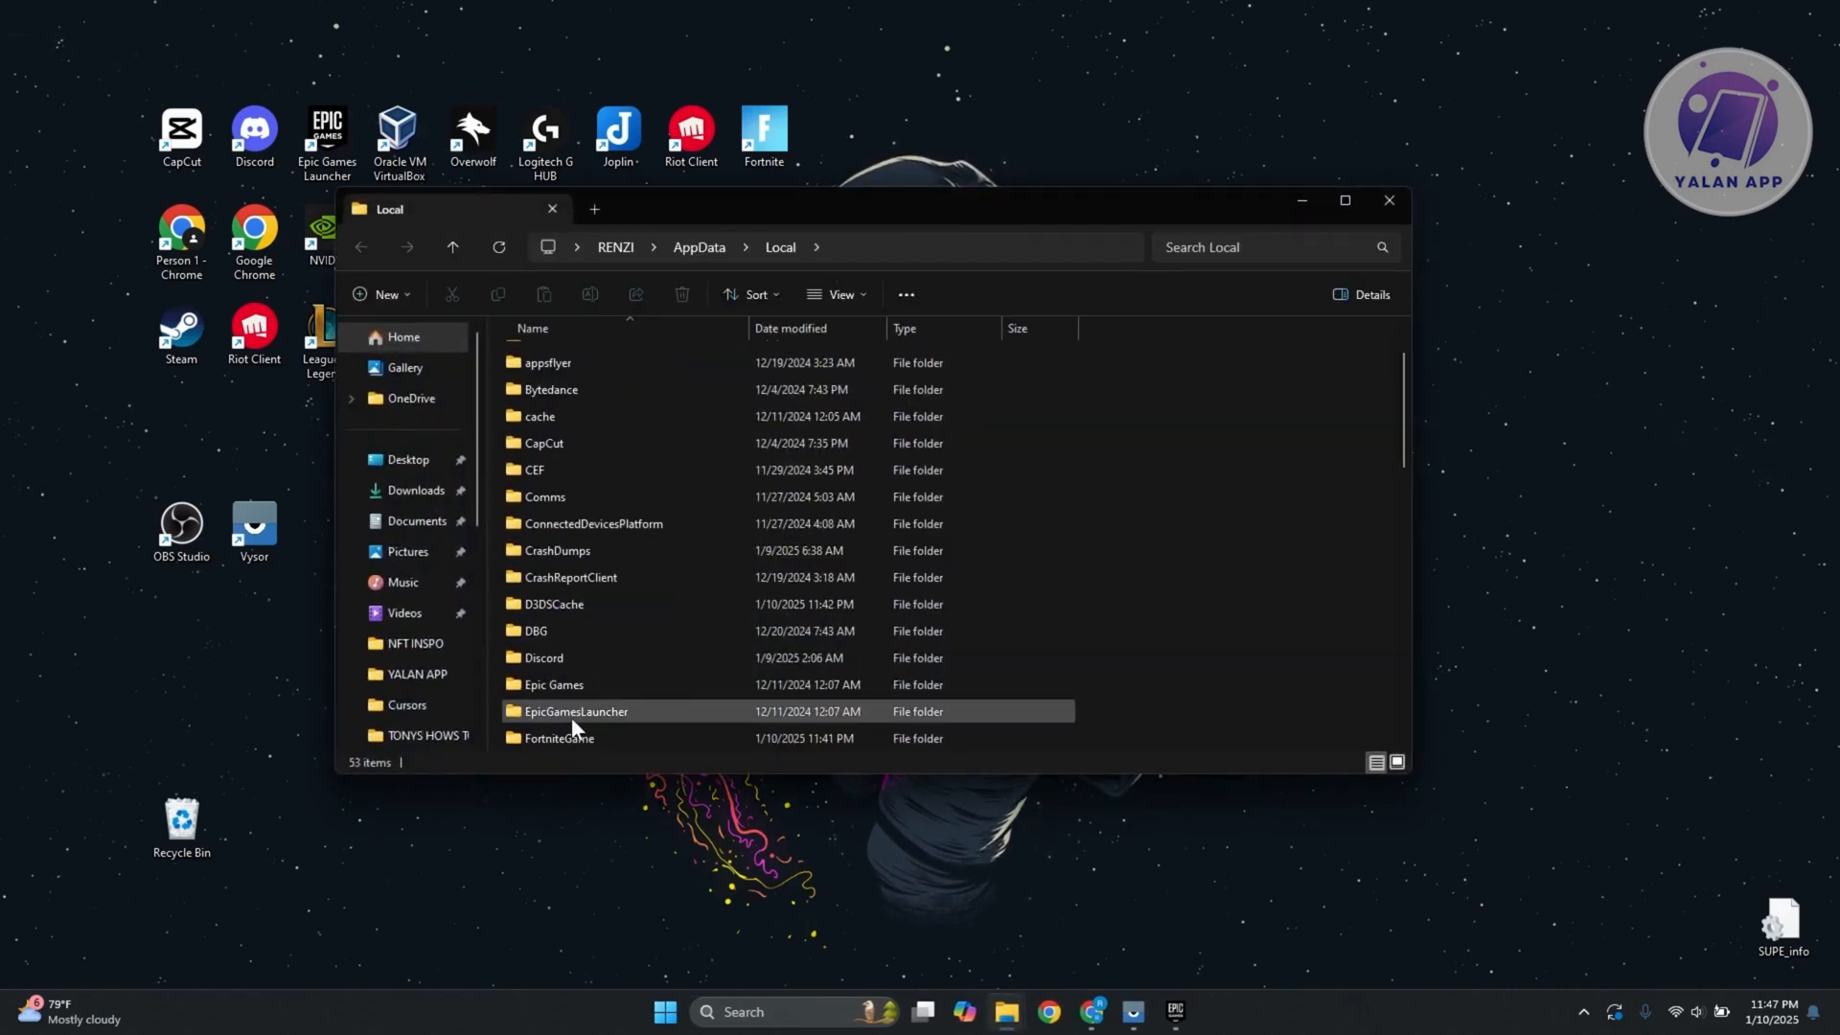
pyautogui.doubleClick(575, 711)
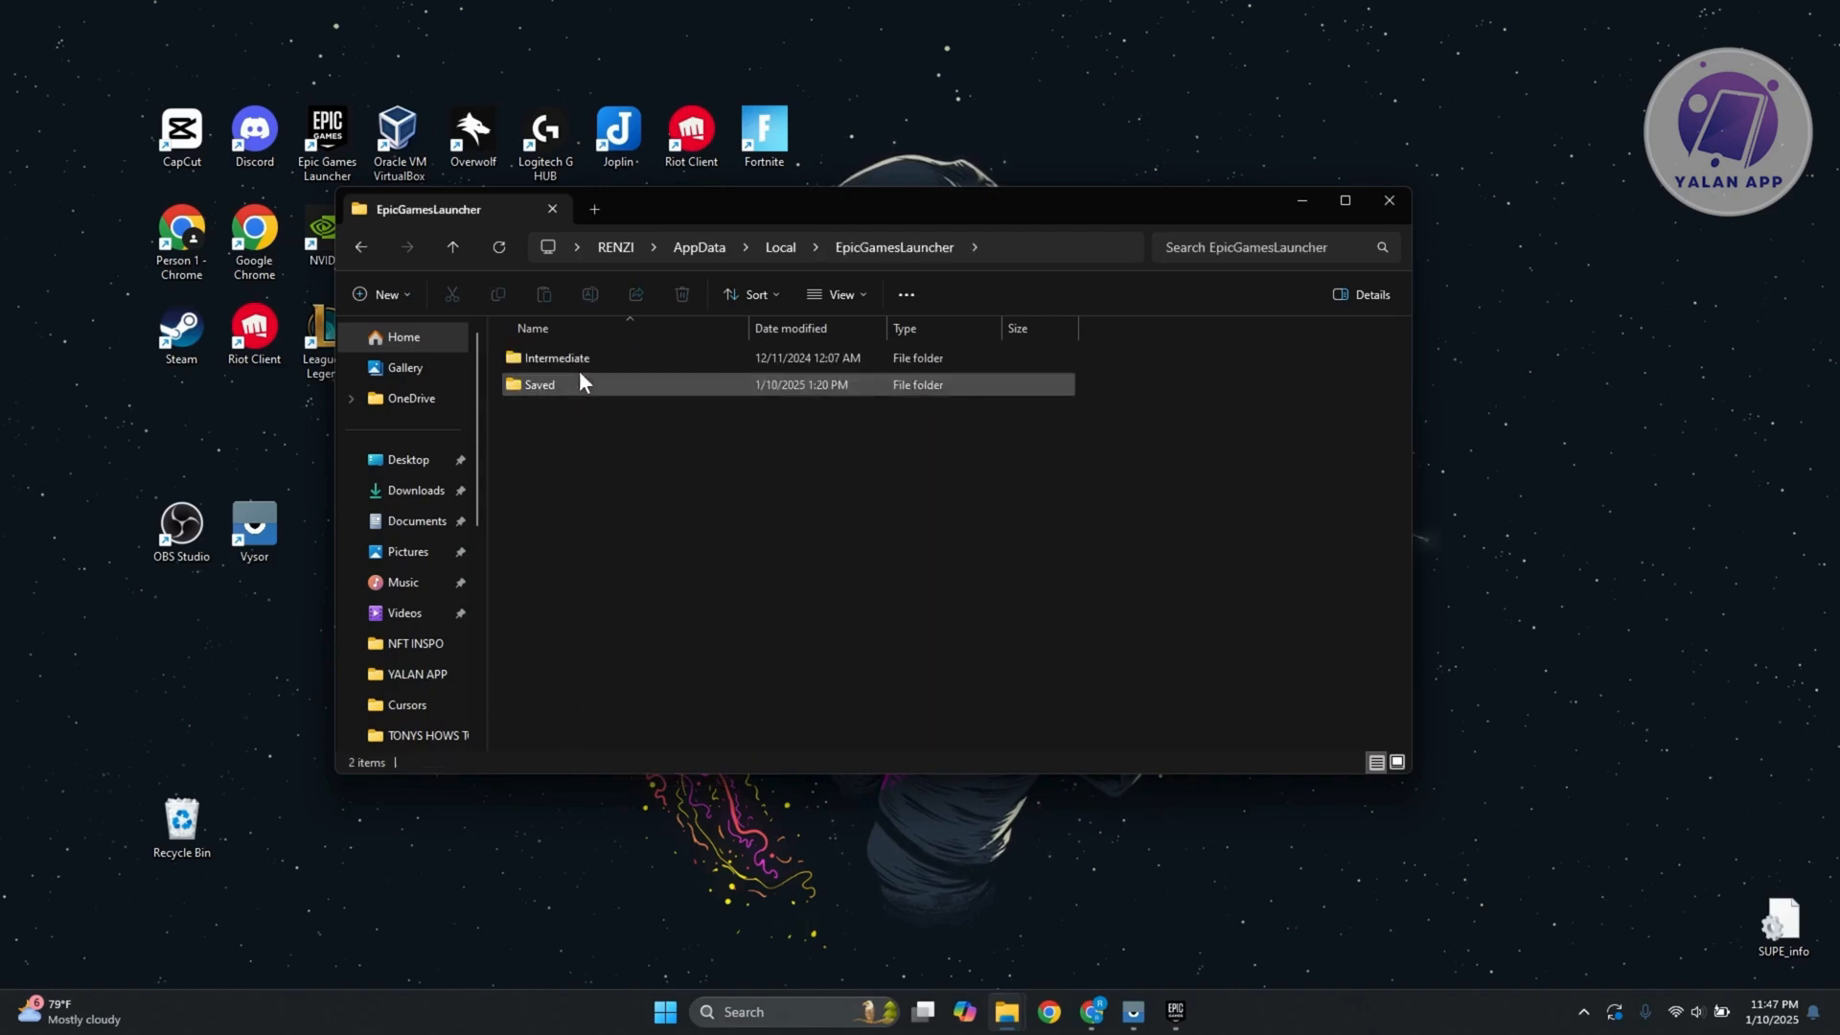
pyautogui.doubleClick(538, 383)
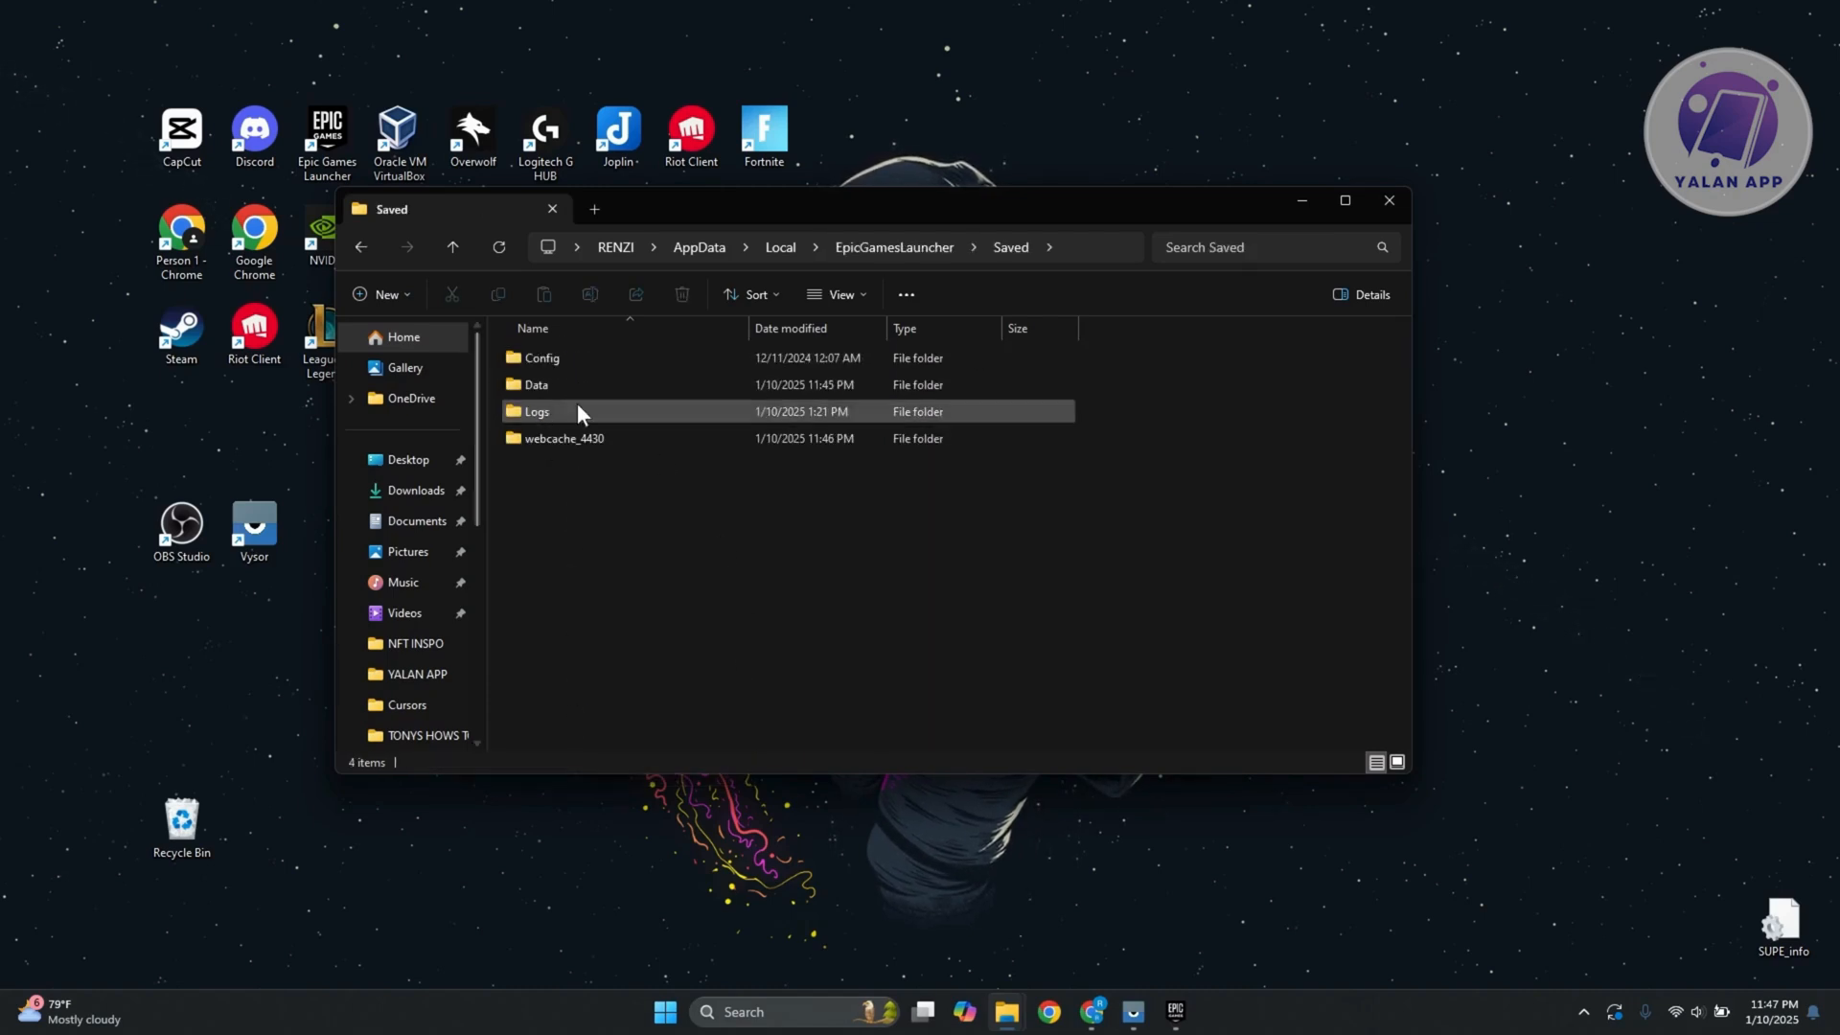
pyautogui.click(564, 437)
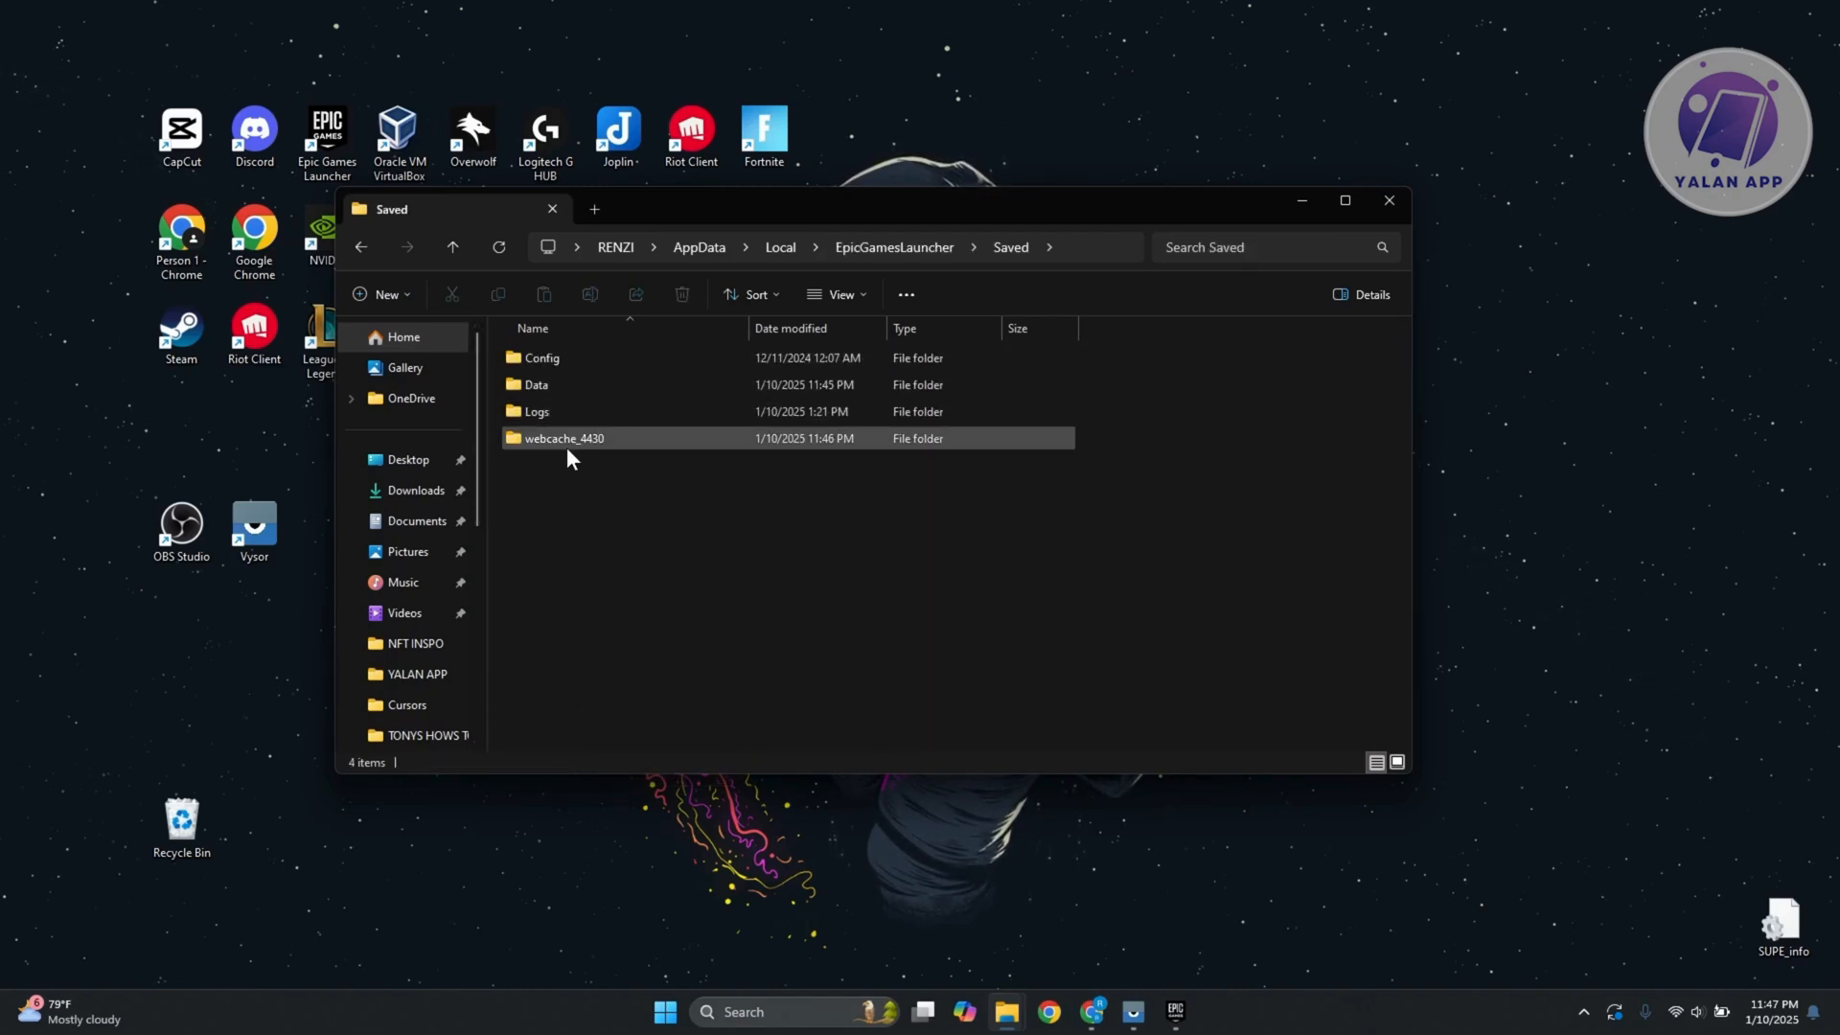
pyautogui.click(564, 437)
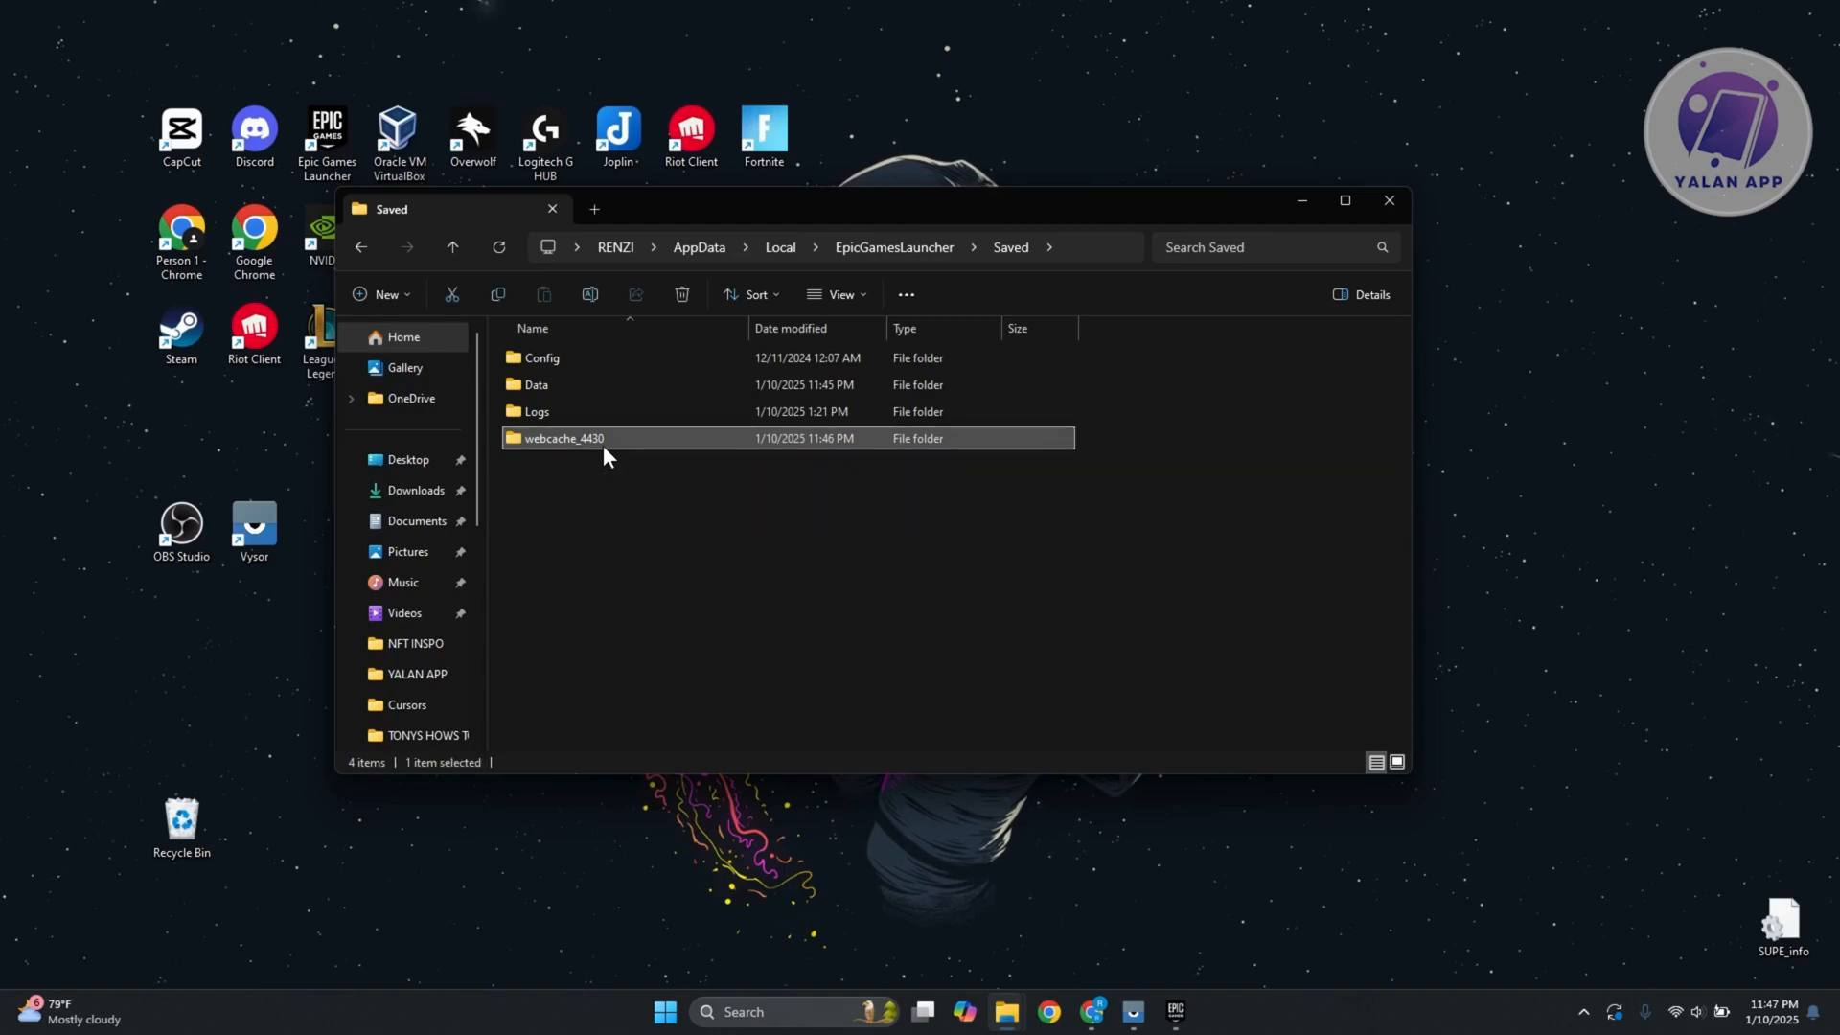
# Copy webcache_4430 from its context menu, then minimize the window to show the desktop.
pyautogui.rightClick(563, 437)
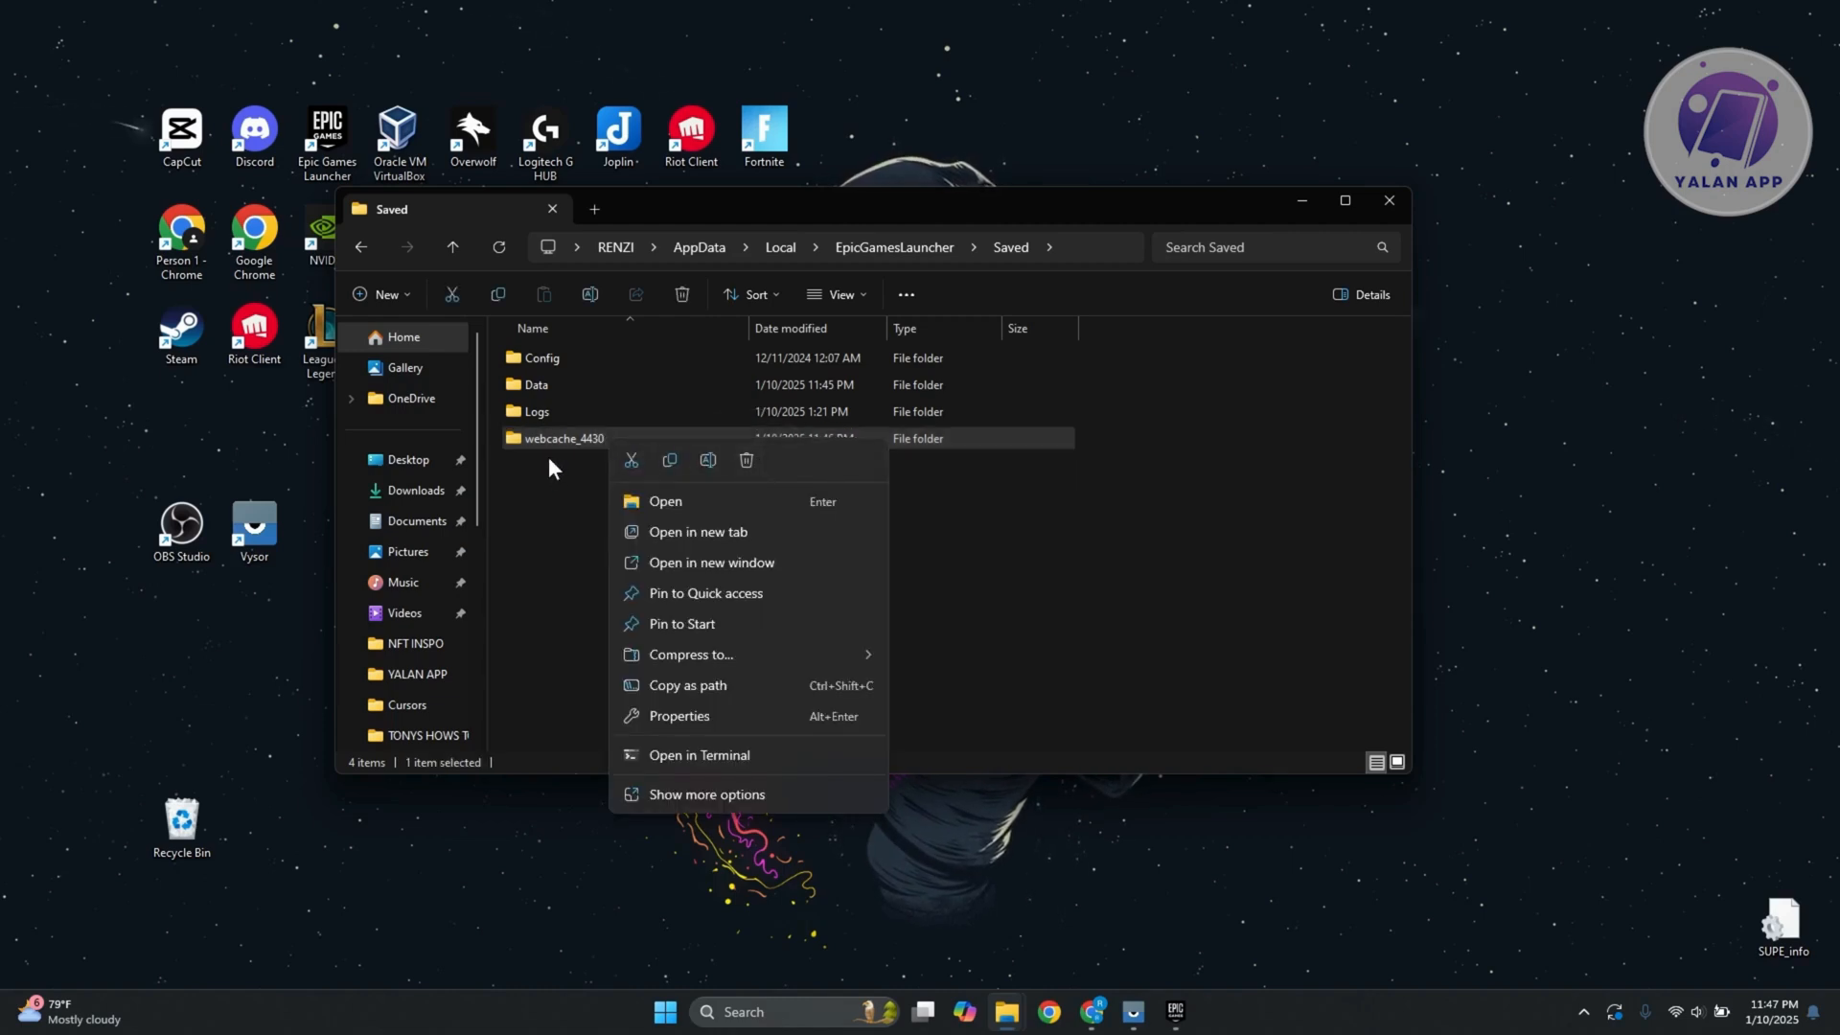
pyautogui.moveTo(561, 437)
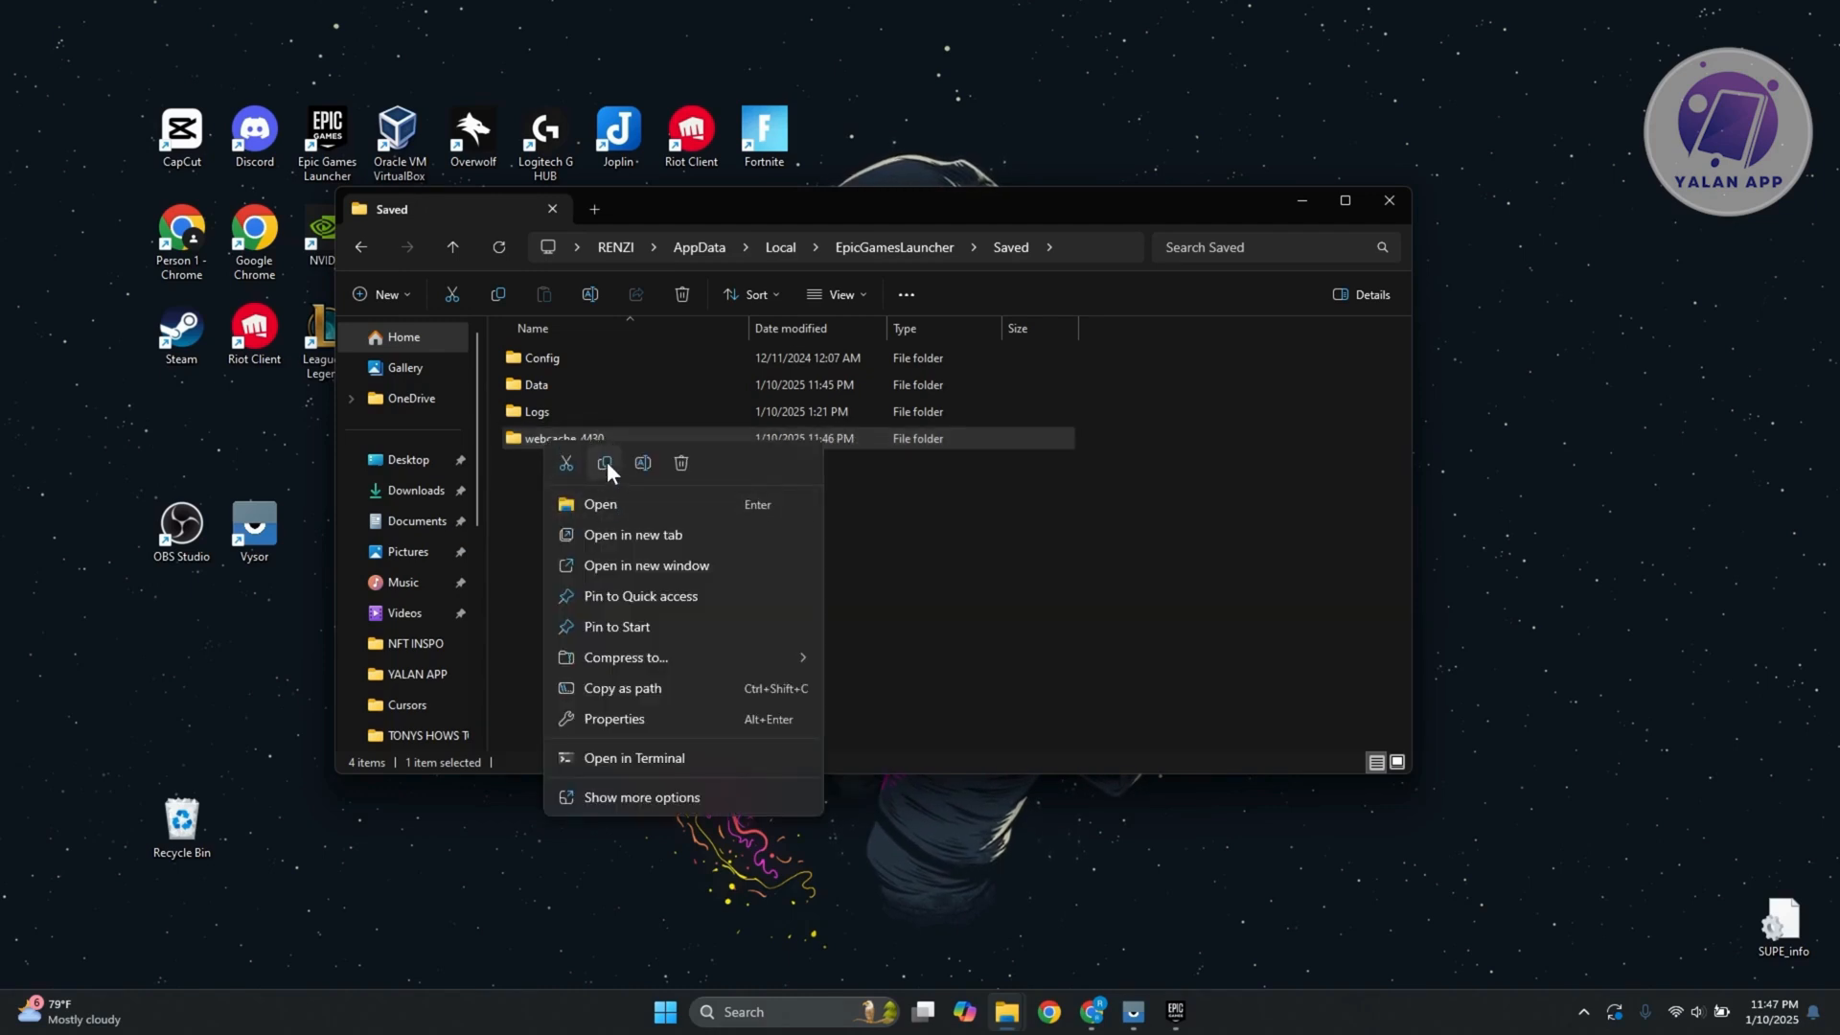
pyautogui.click(834, 182)
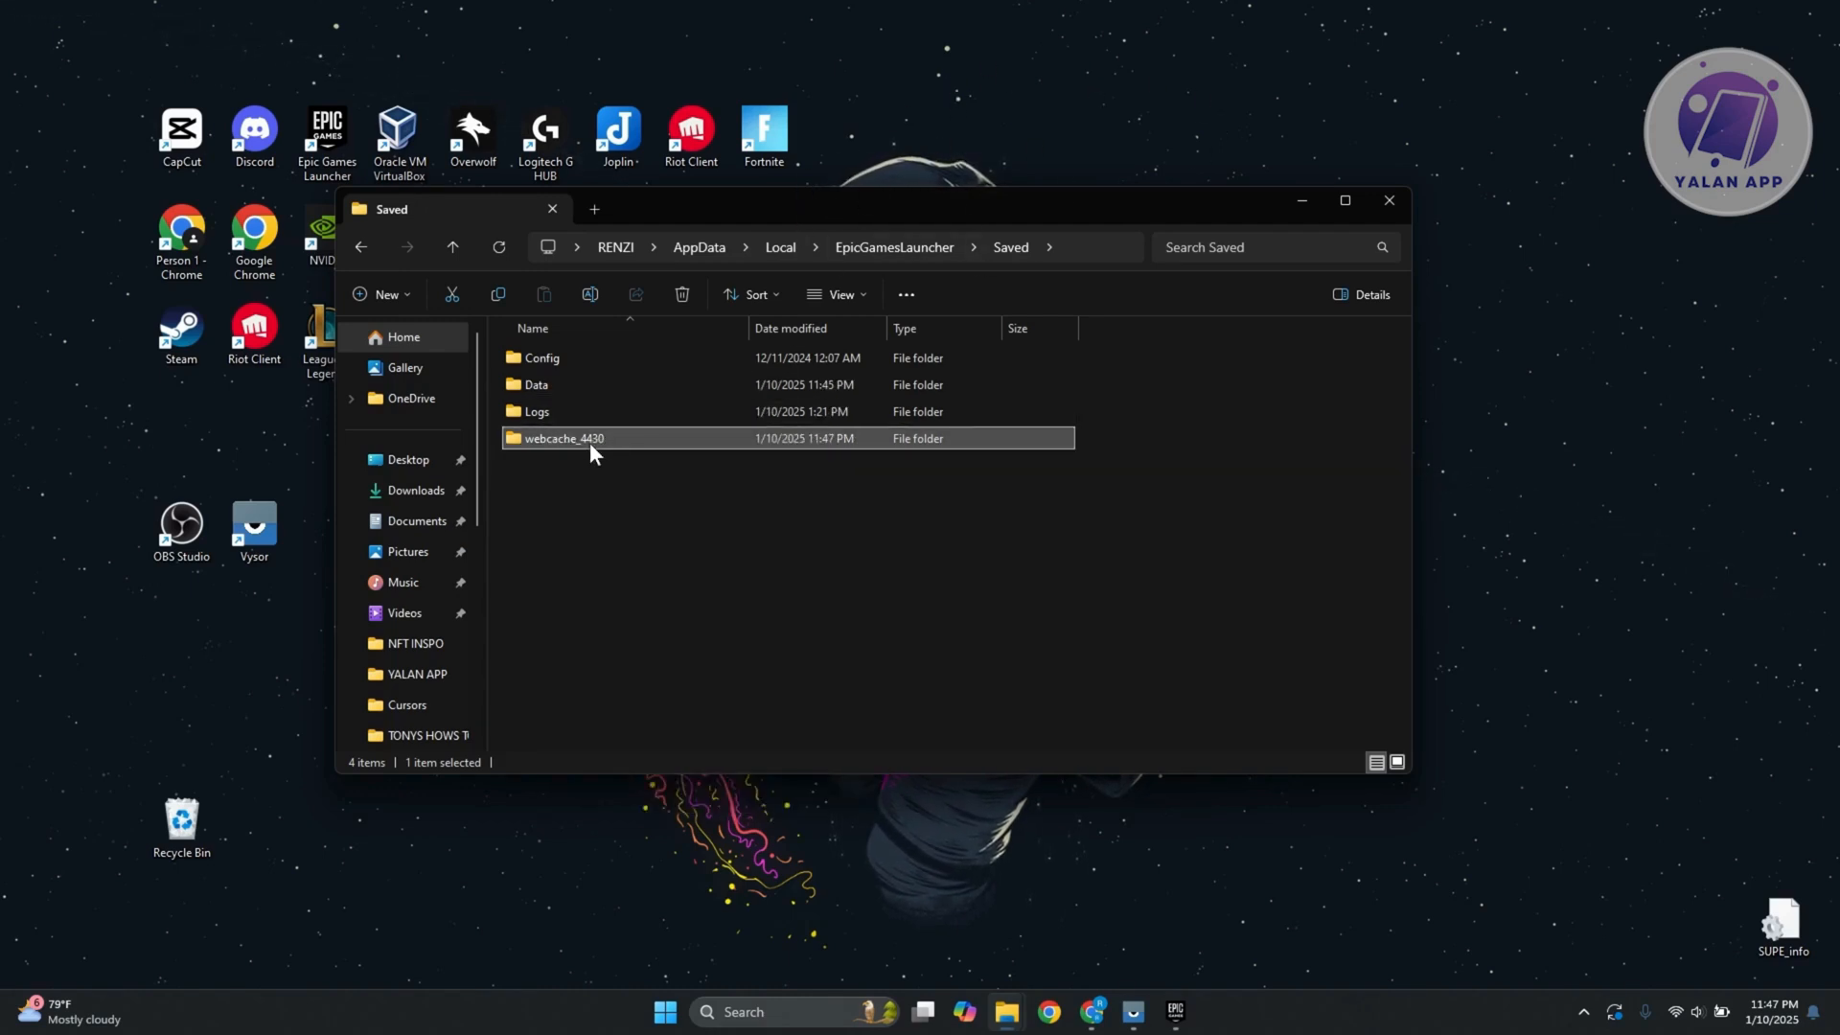
pyautogui.moveTo(592, 452)
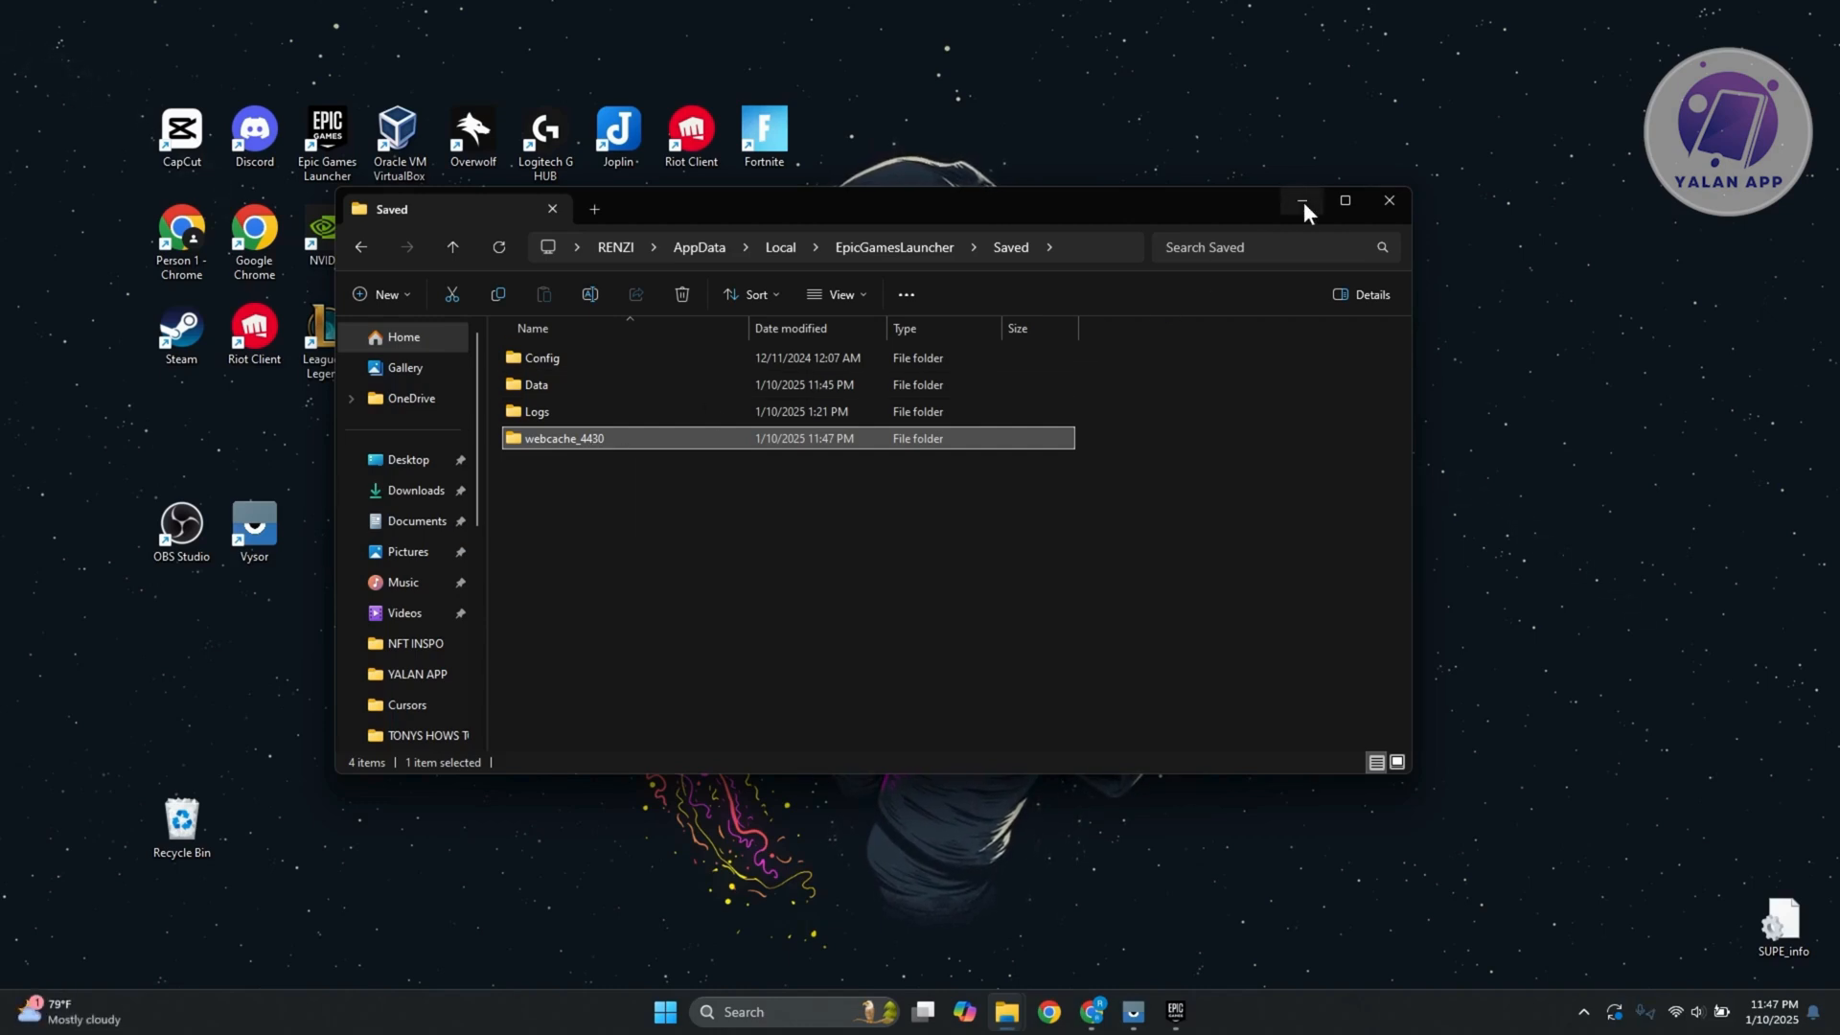
pyautogui.moveTo(1304, 201)
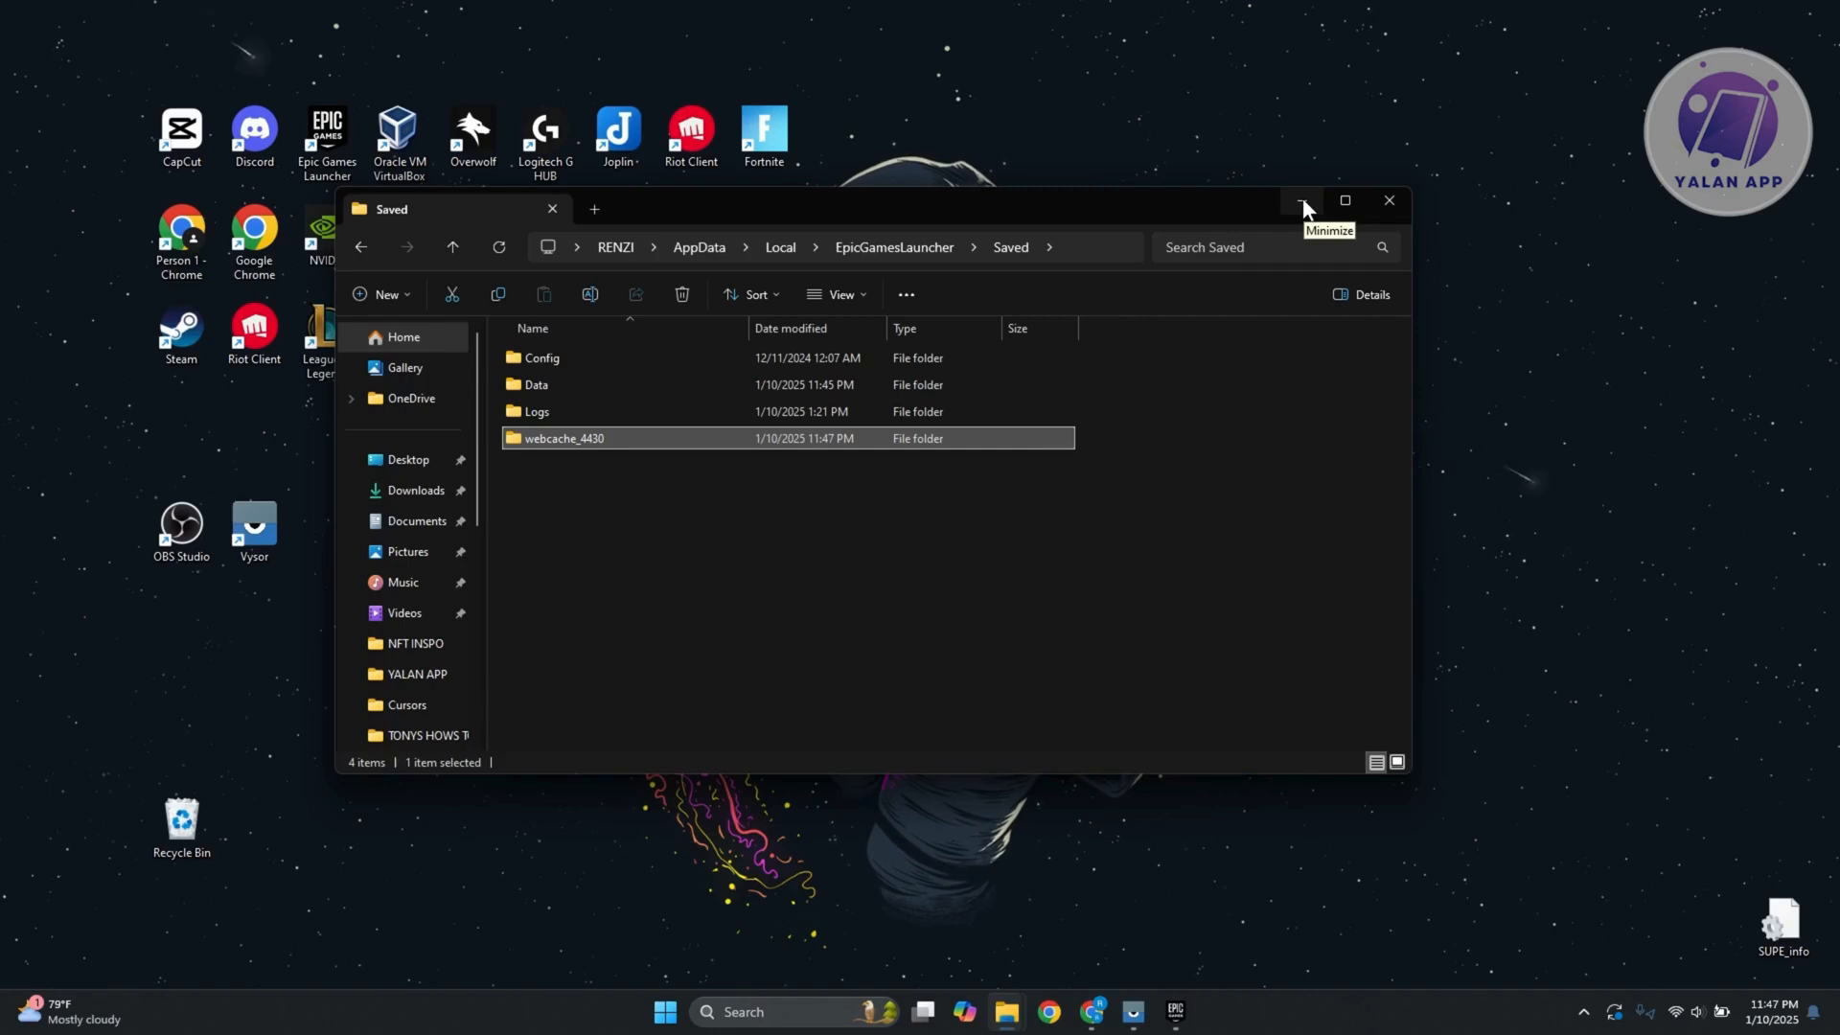
pyautogui.click(1304, 199)
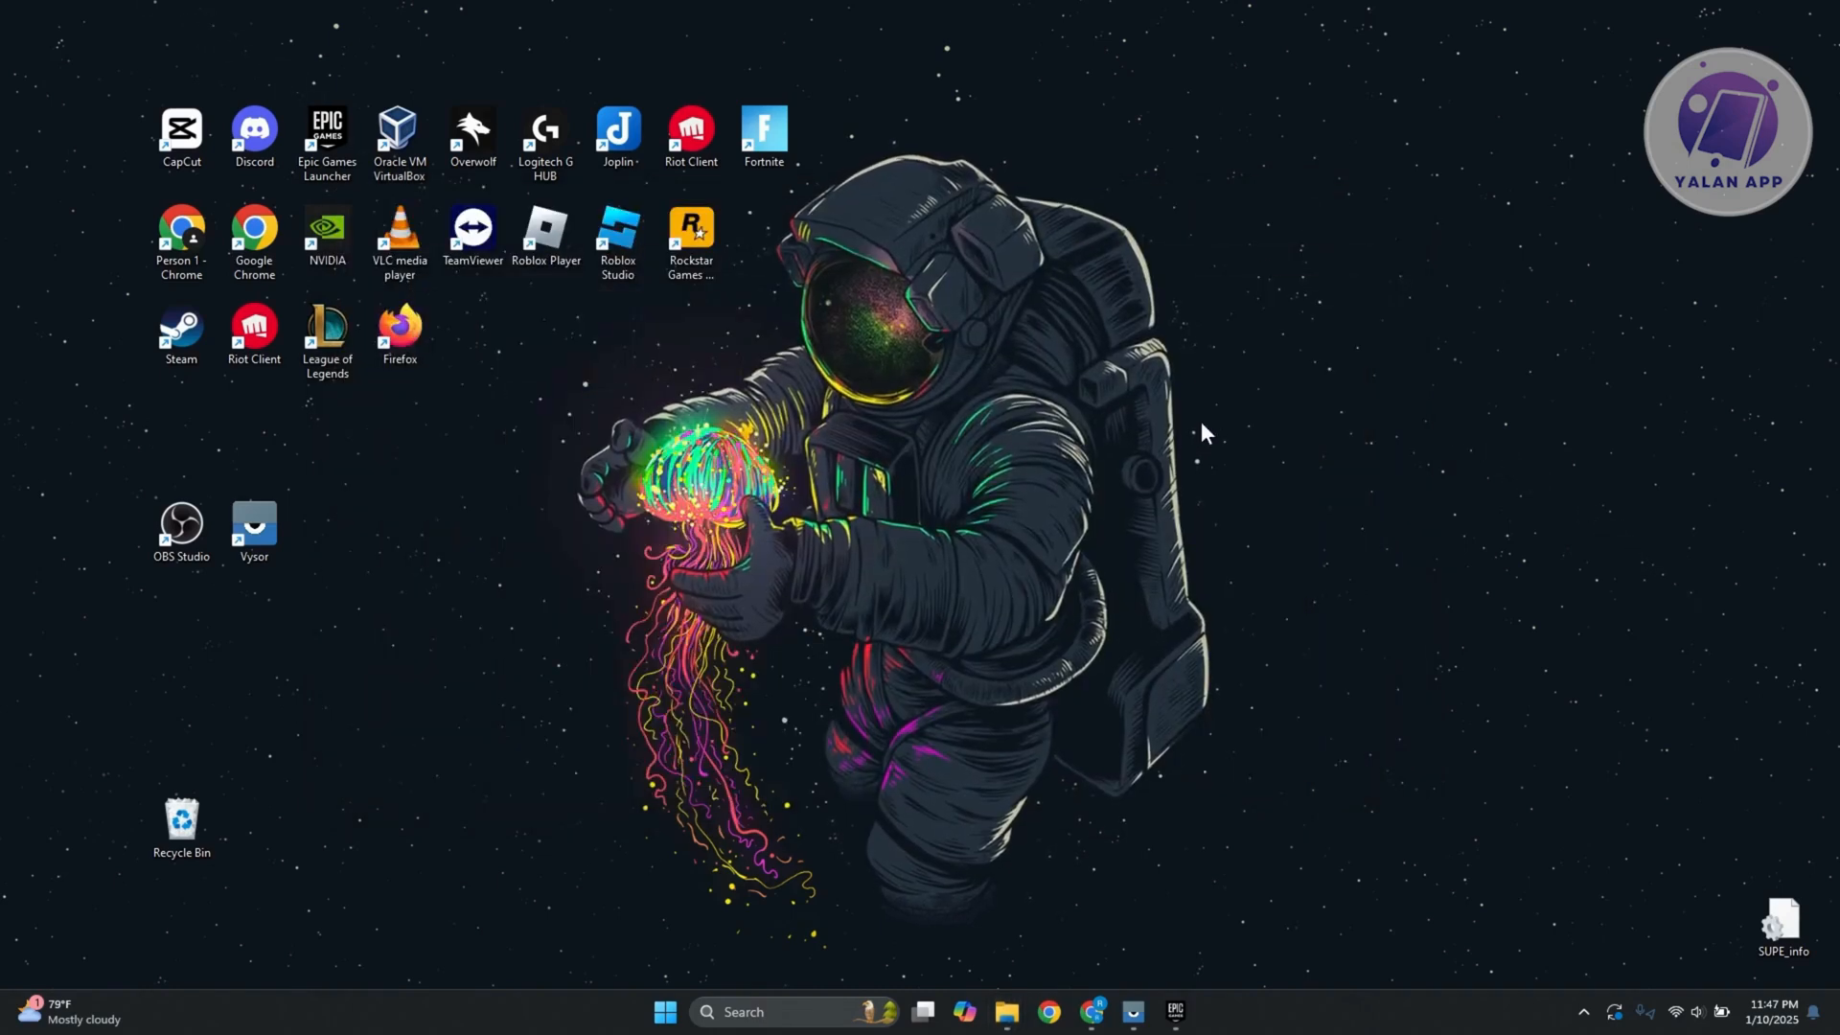